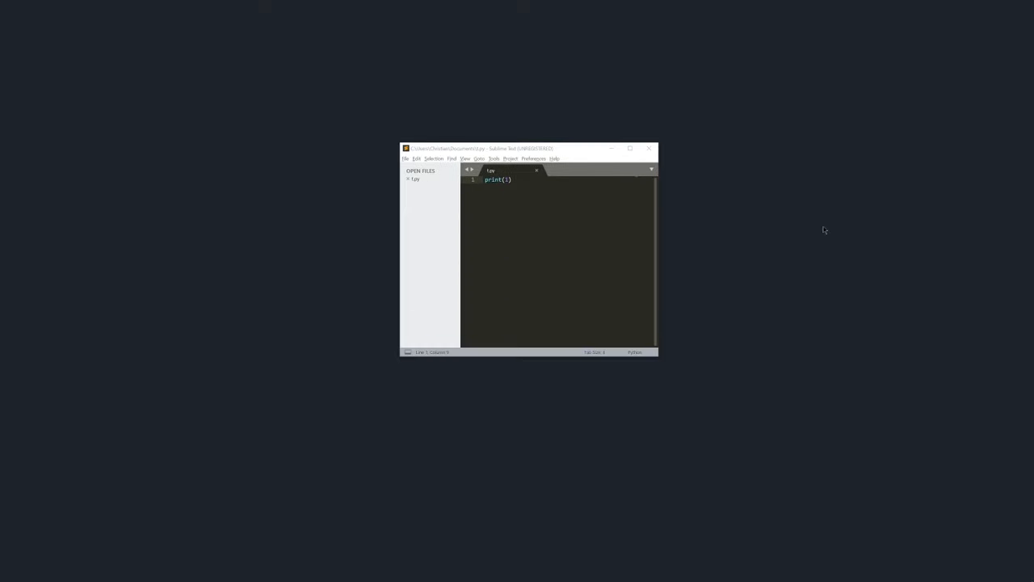
mouse_move(382, 330)
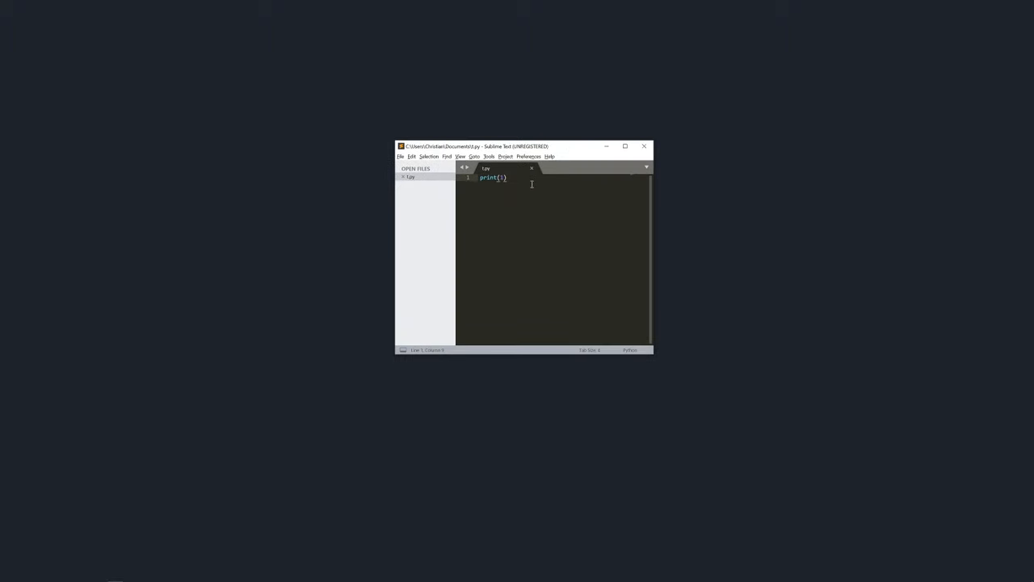
Maximize the Sublime Text window to fill the screen.
key(ctrl+b)
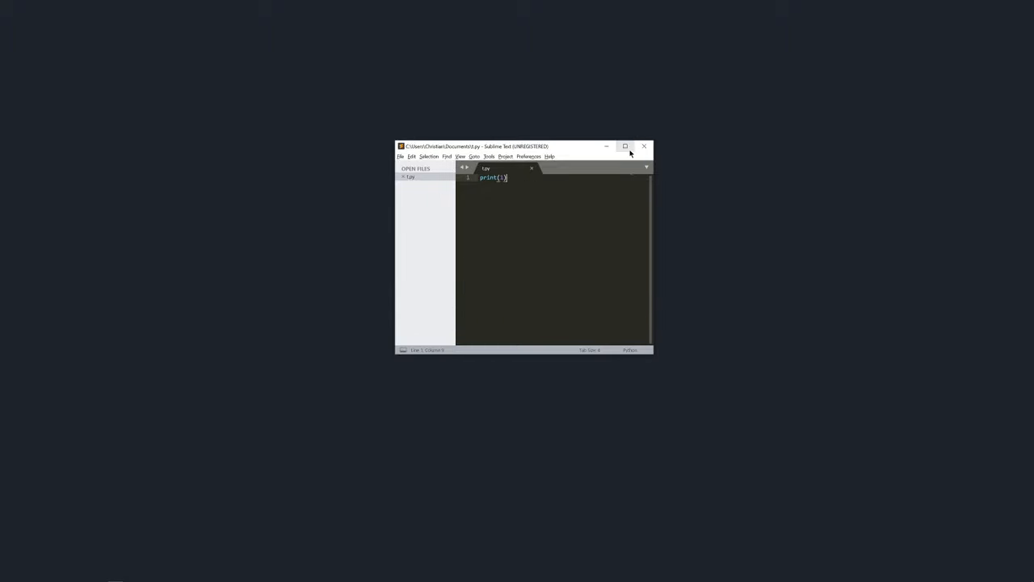
click(624, 145)
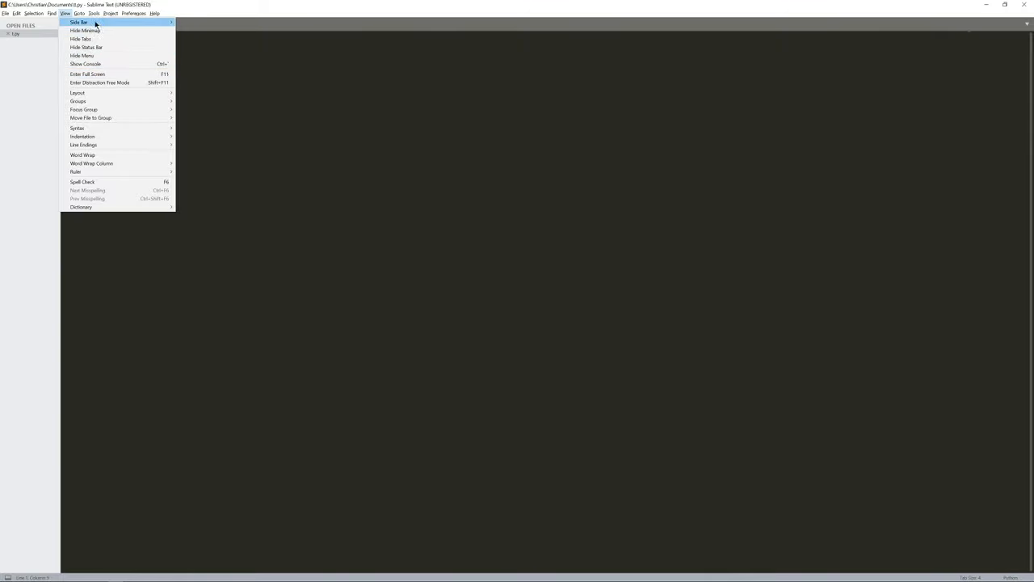
mouse_move(80, 38)
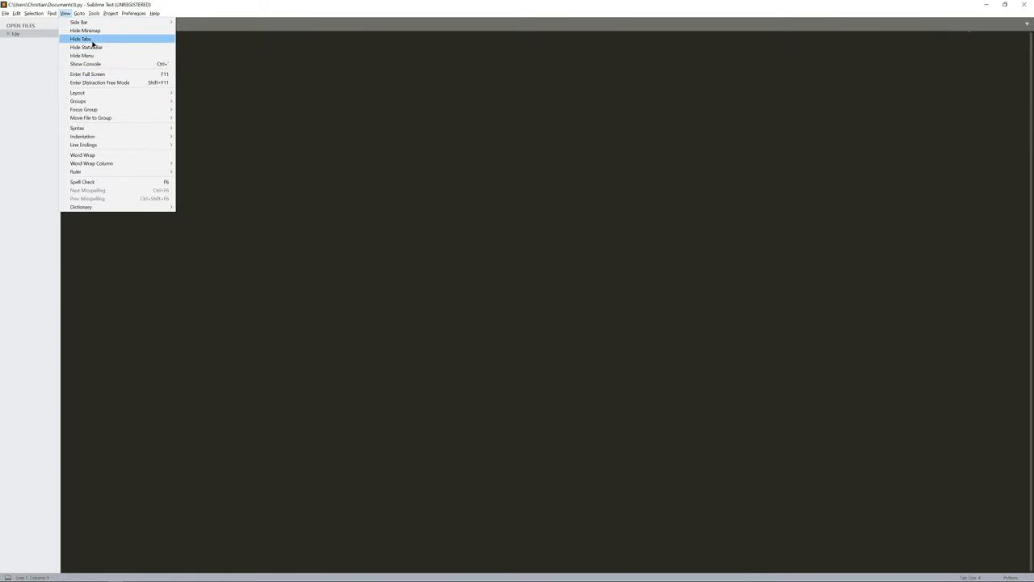
Hide the file tabs and the bottom status bar from the View menu.
click(81, 39)
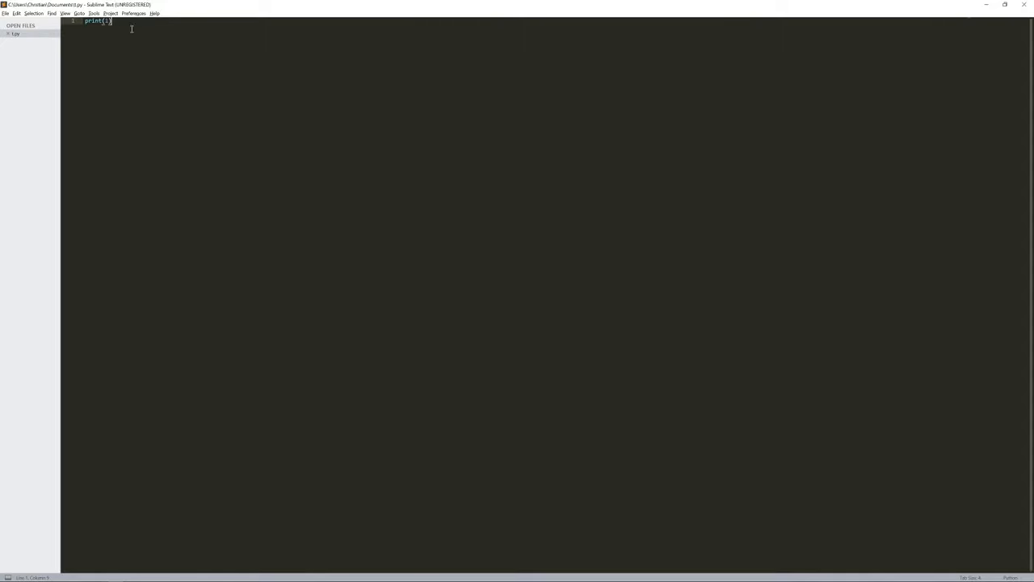
click(65, 13)
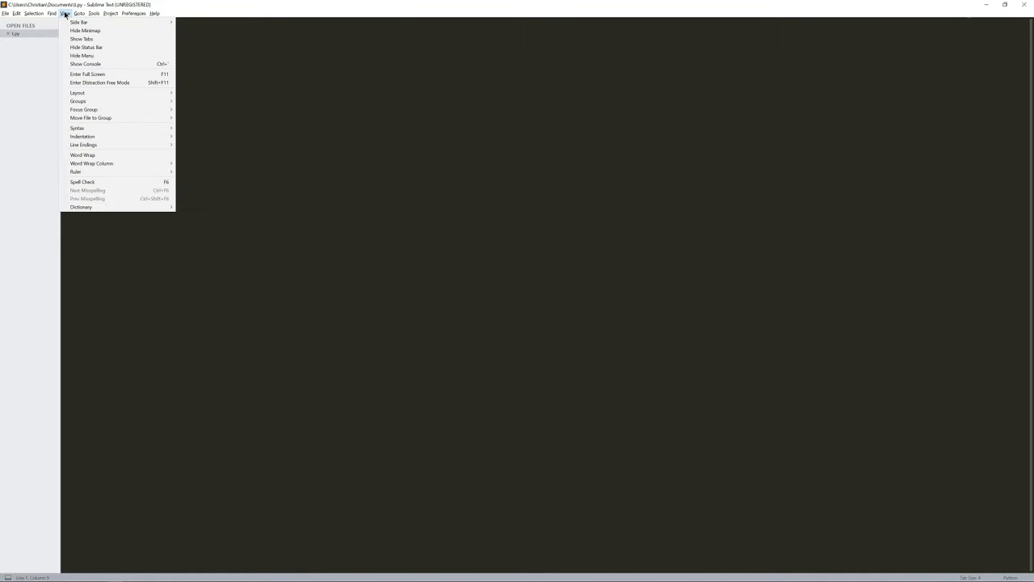
mouse_move(87, 47)
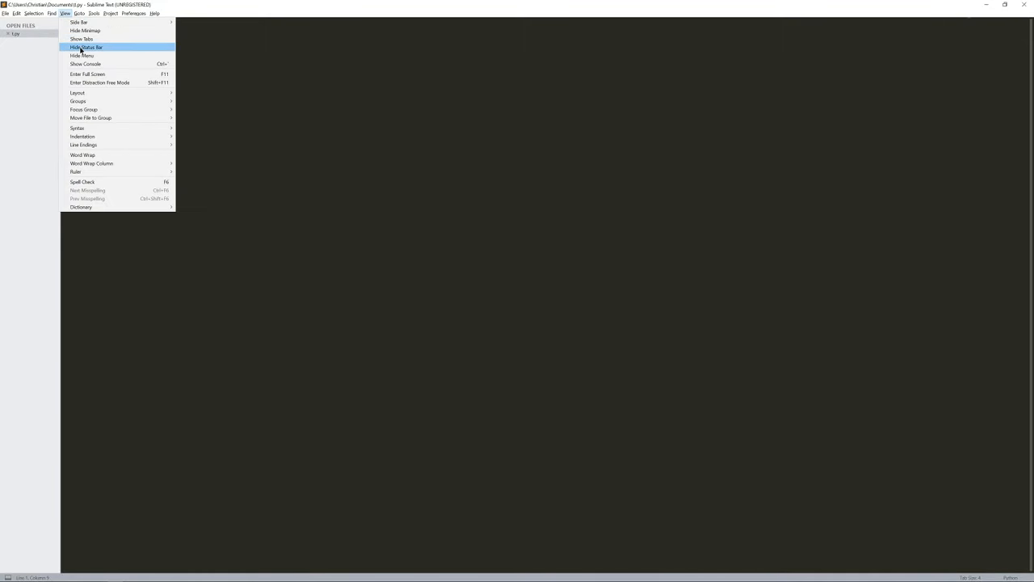
mouse_move(88, 48)
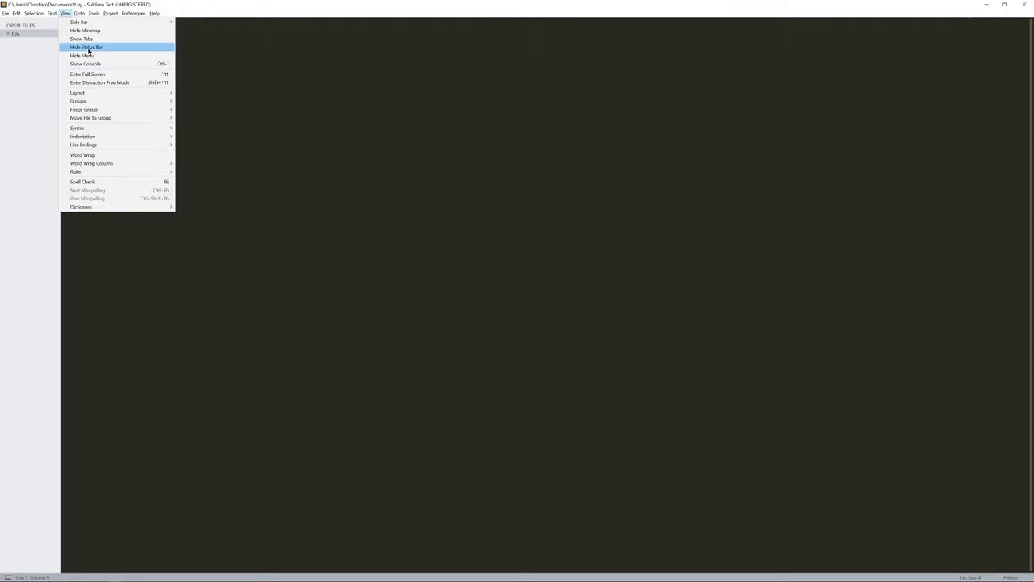
click(86, 47)
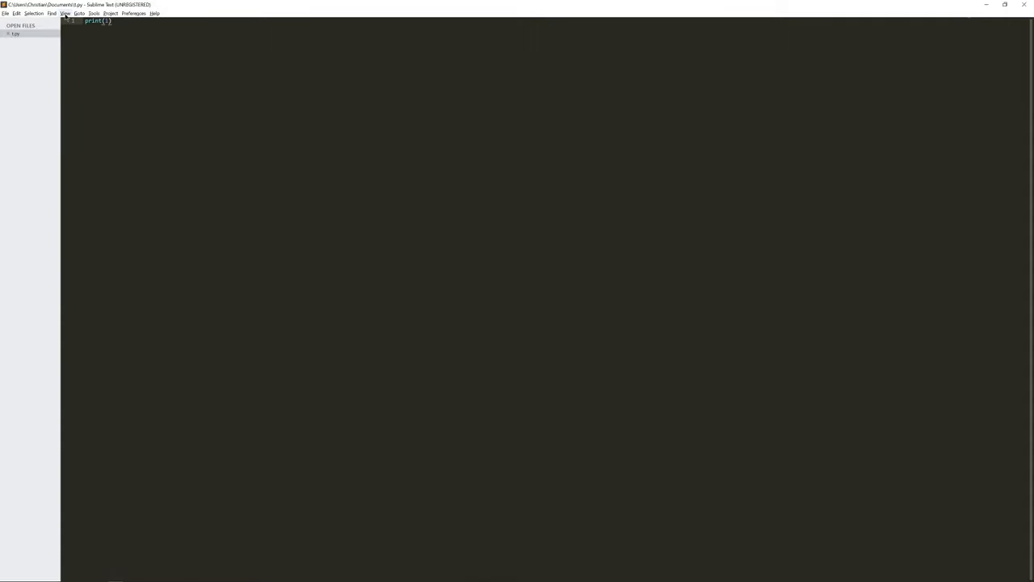
Hide the open-files sidebar so the code spans the full window width.
click(65, 13)
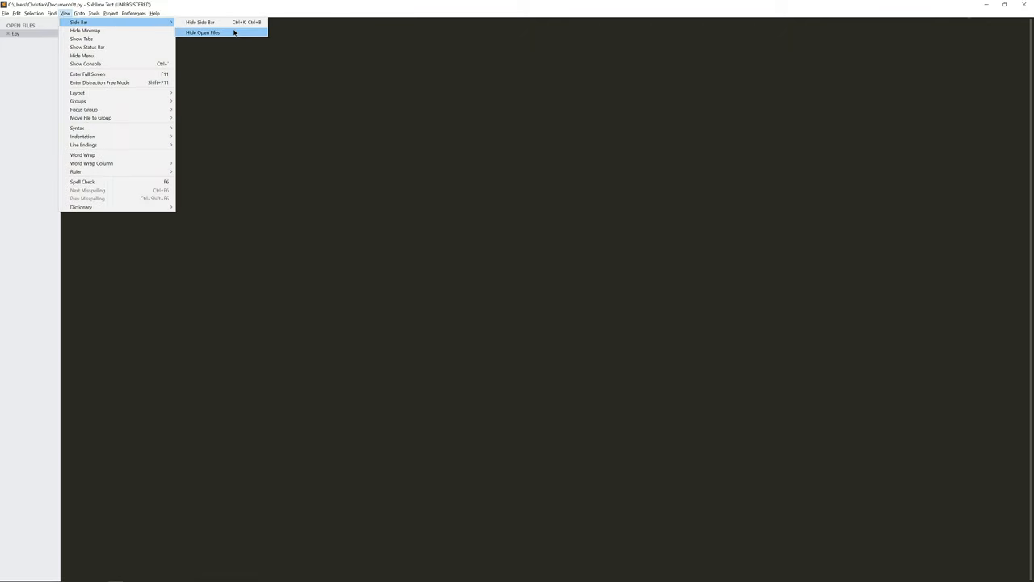
click(204, 33)
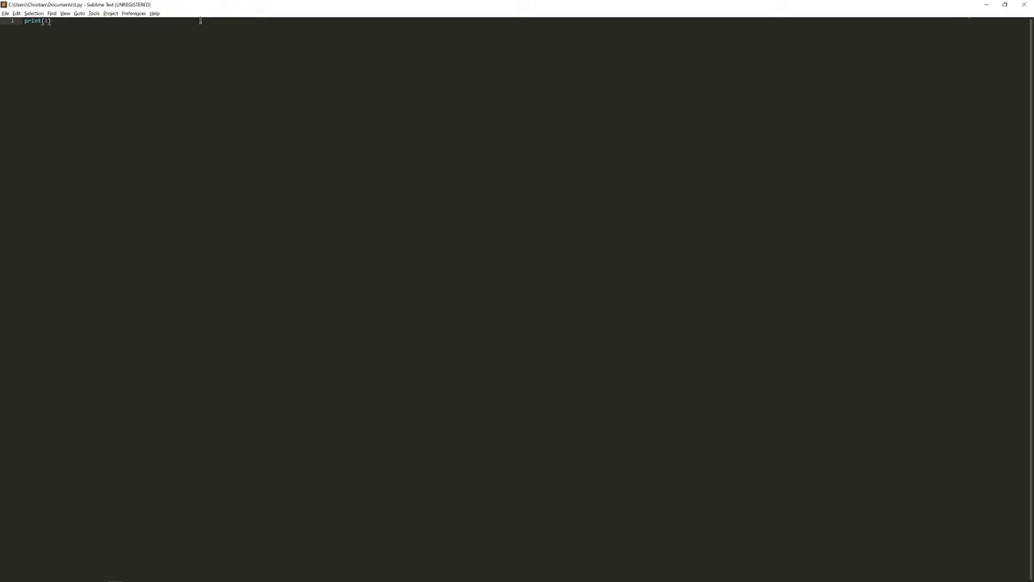
mouse_move(336, 124)
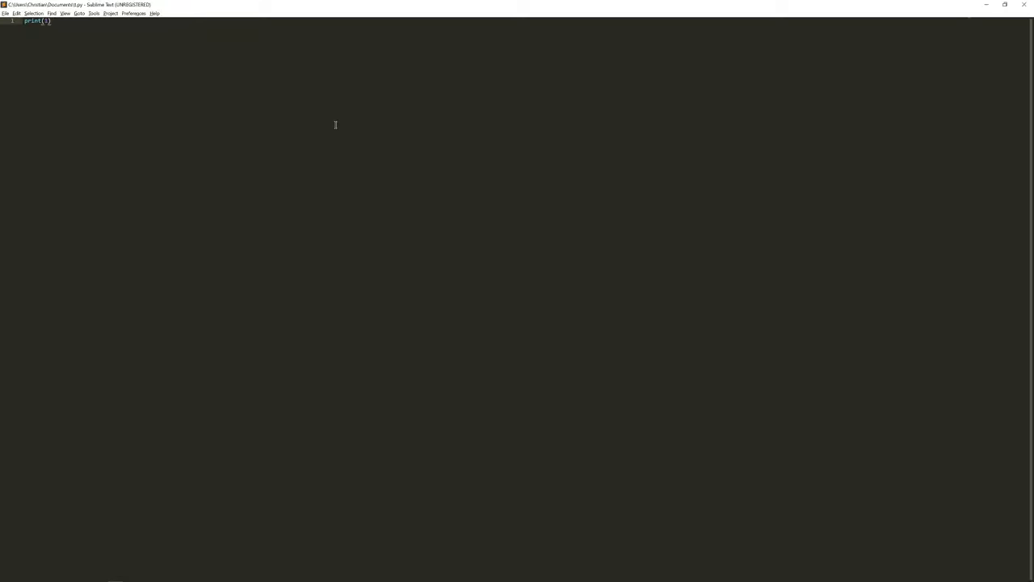
mouse_move(634, 261)
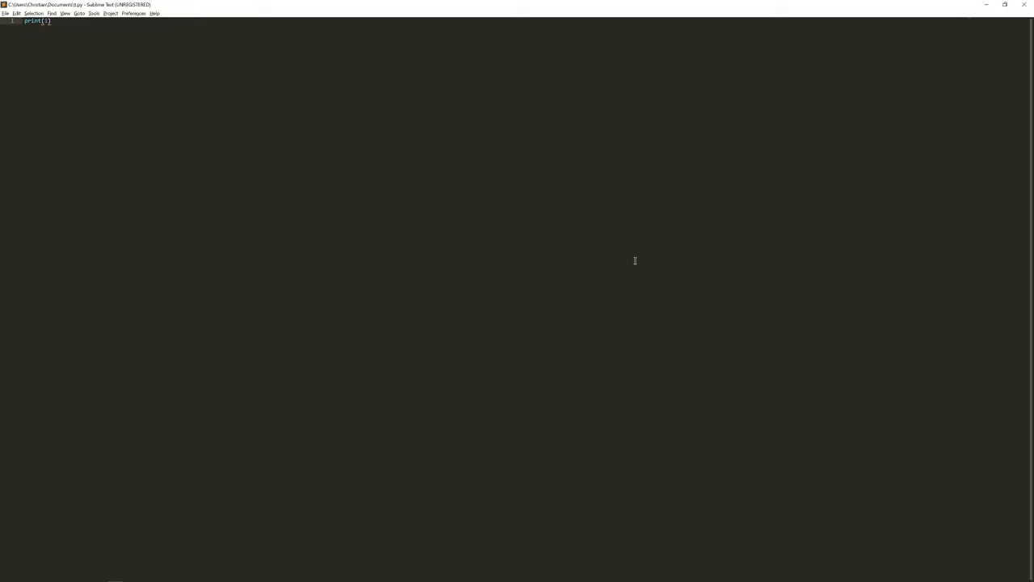
mouse_move(110, 174)
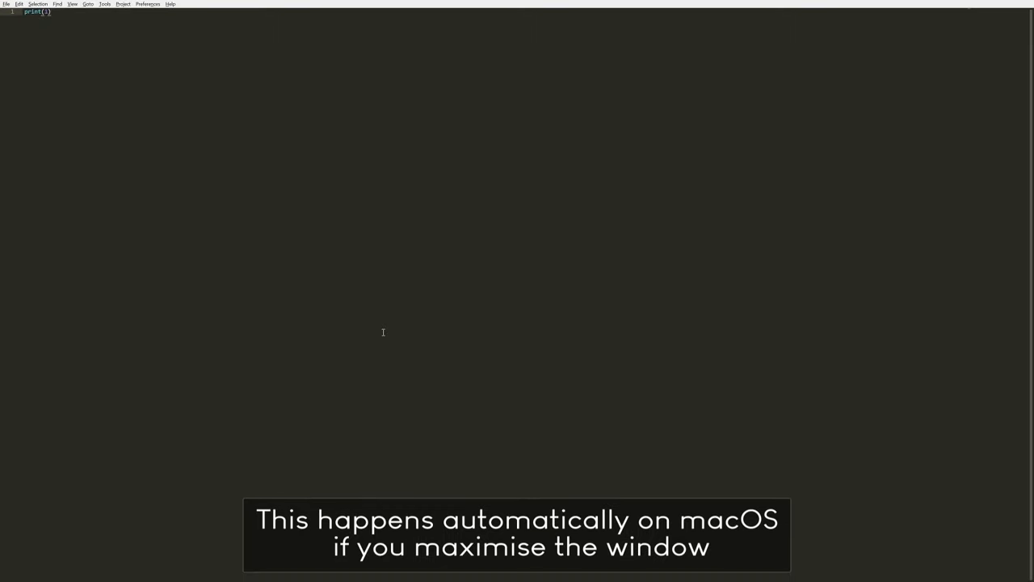
mouse_move(159, 142)
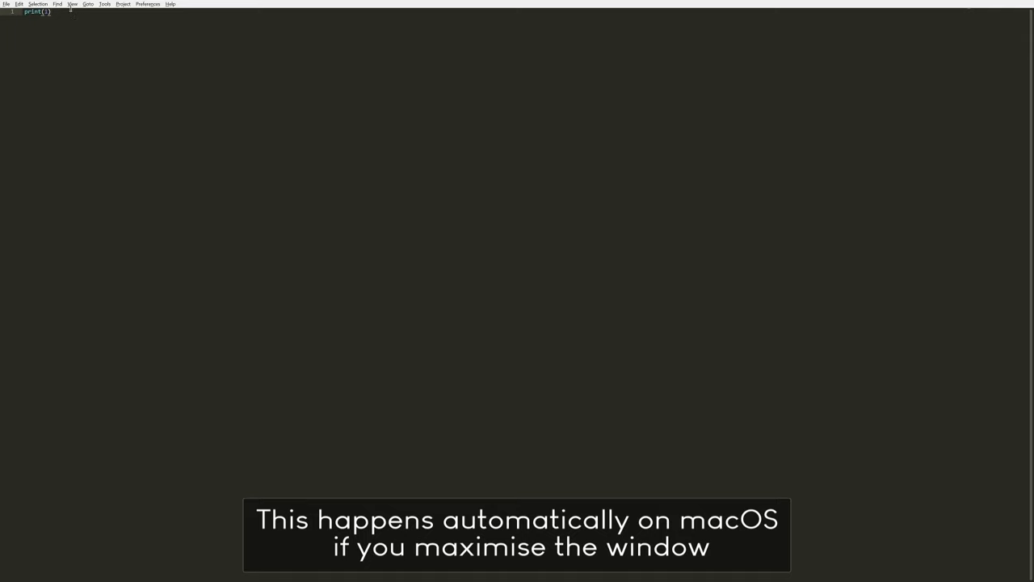
Hide the menu bar for a code-only view, then build the file with Ctrl+B.
click(71, 4)
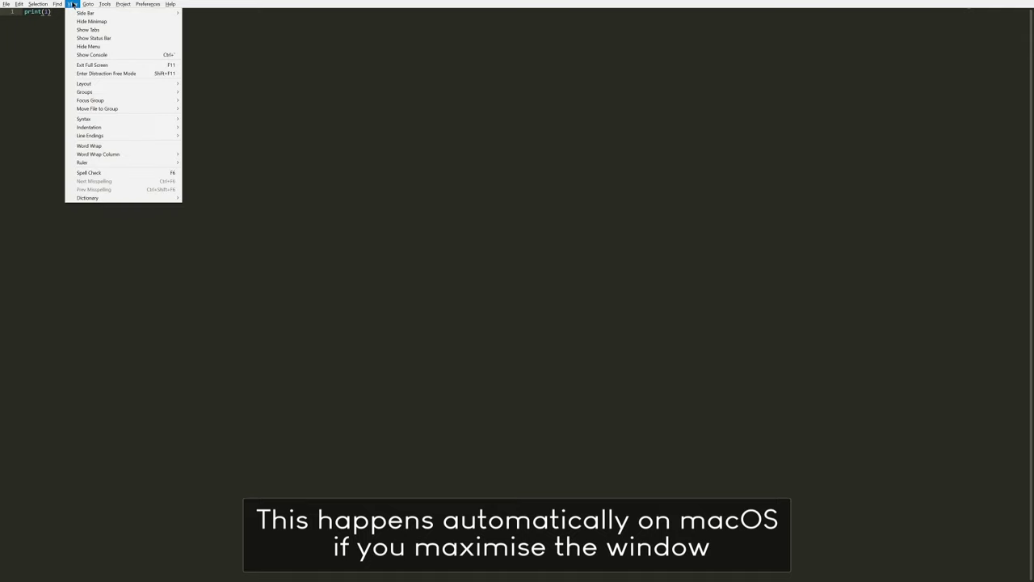
mouse_move(87, 45)
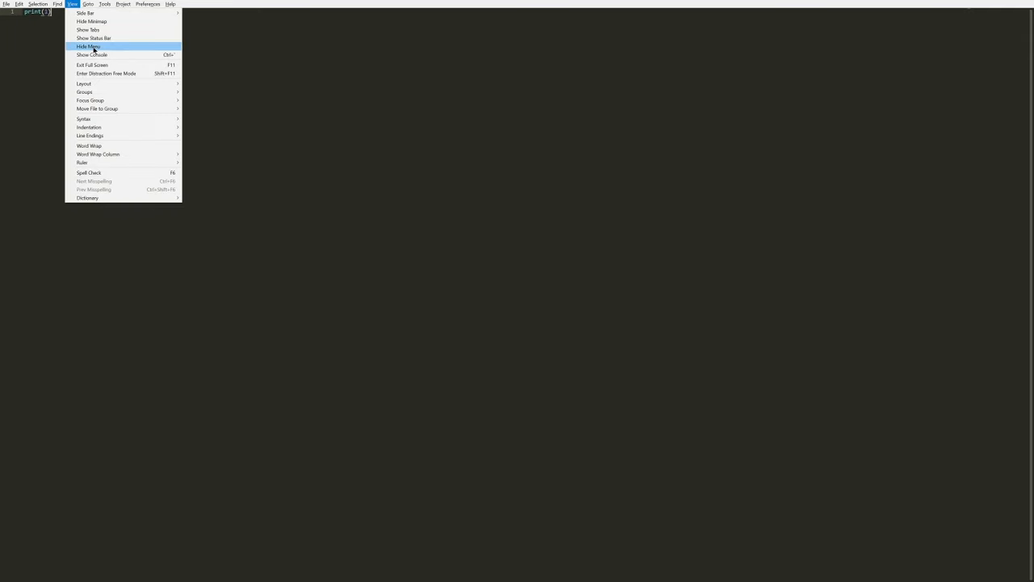
click(87, 46)
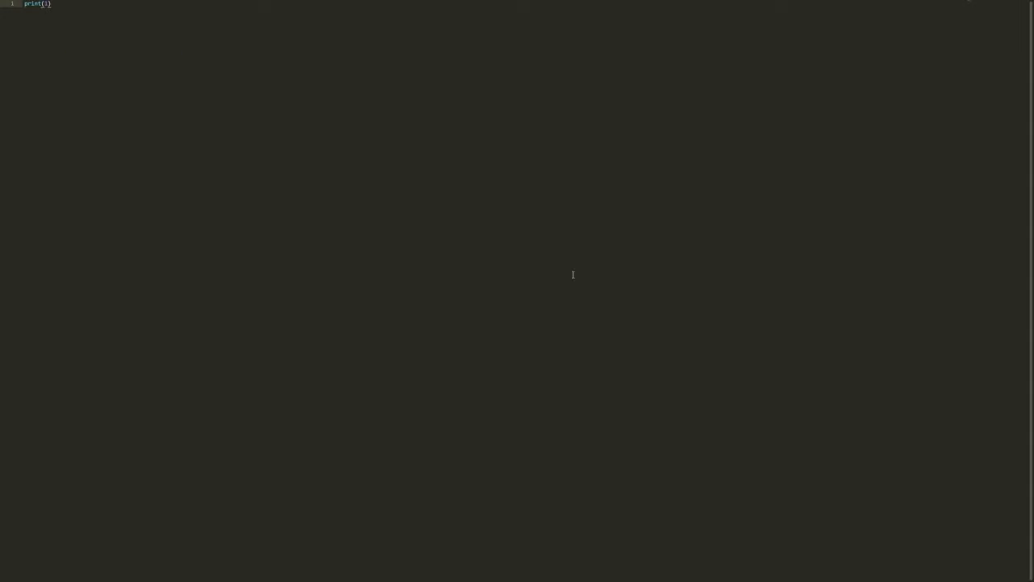
mouse_move(539, 219)
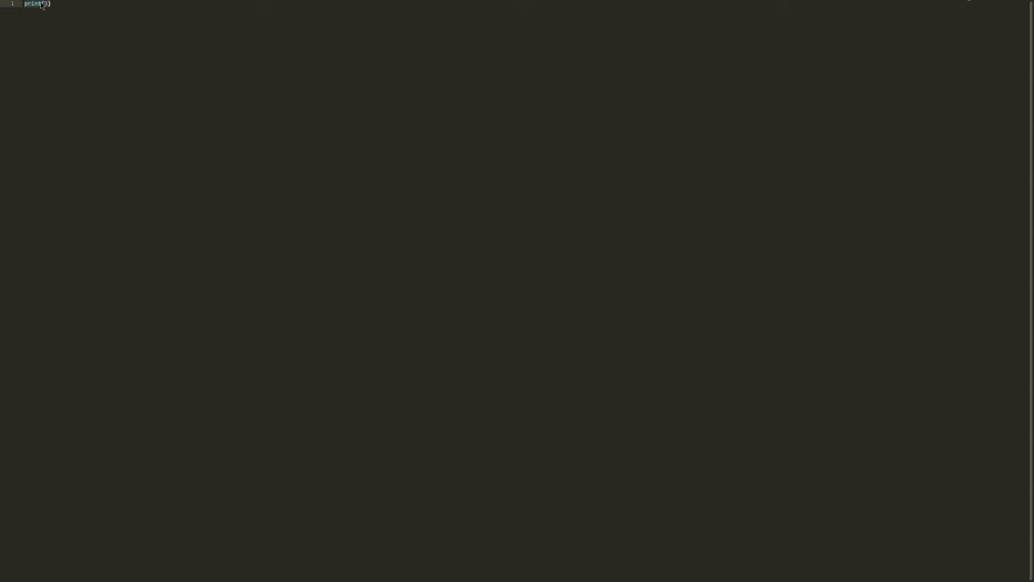
key(ctrl+b)
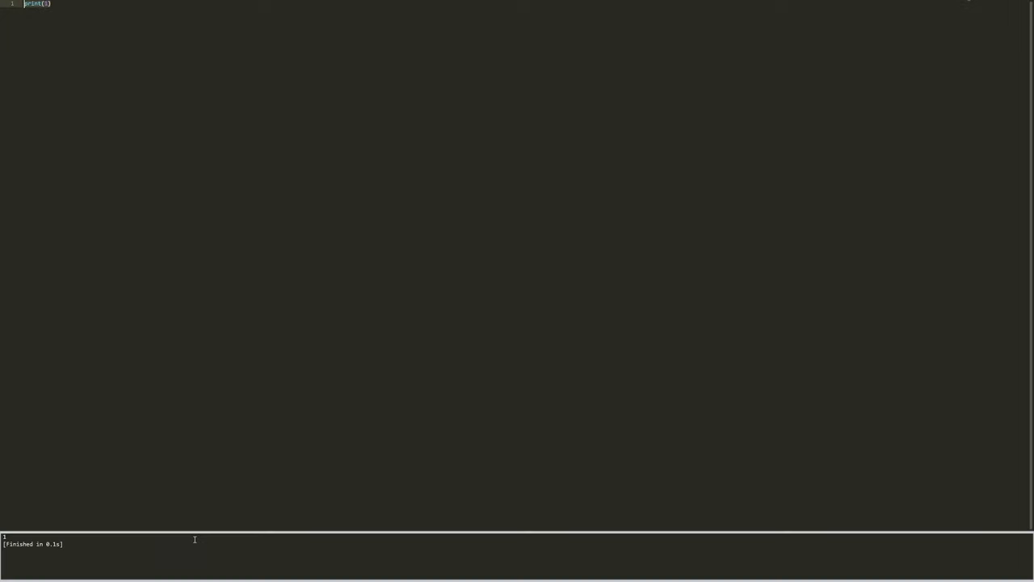
mouse_move(281, 151)
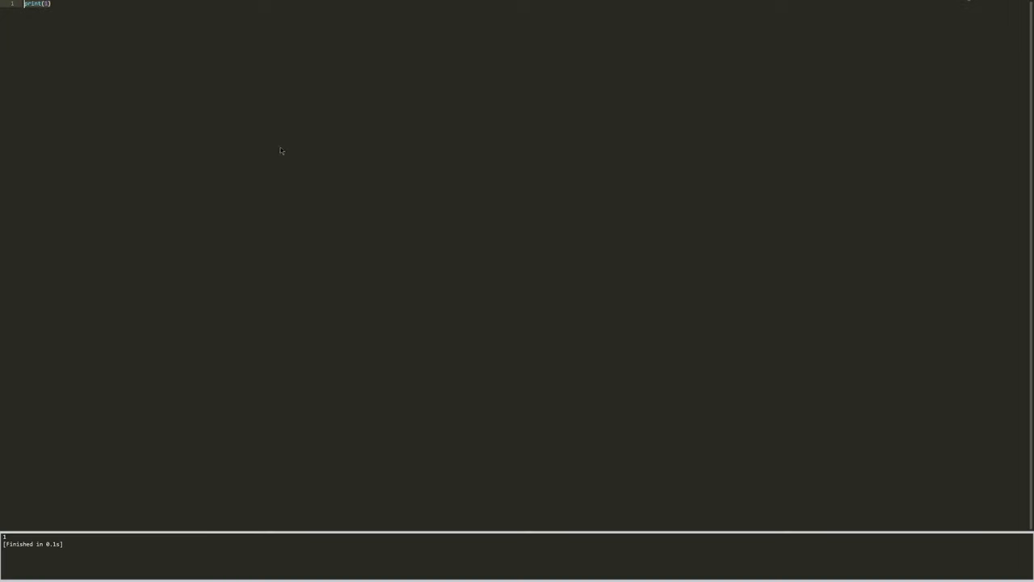
mouse_move(242, 171)
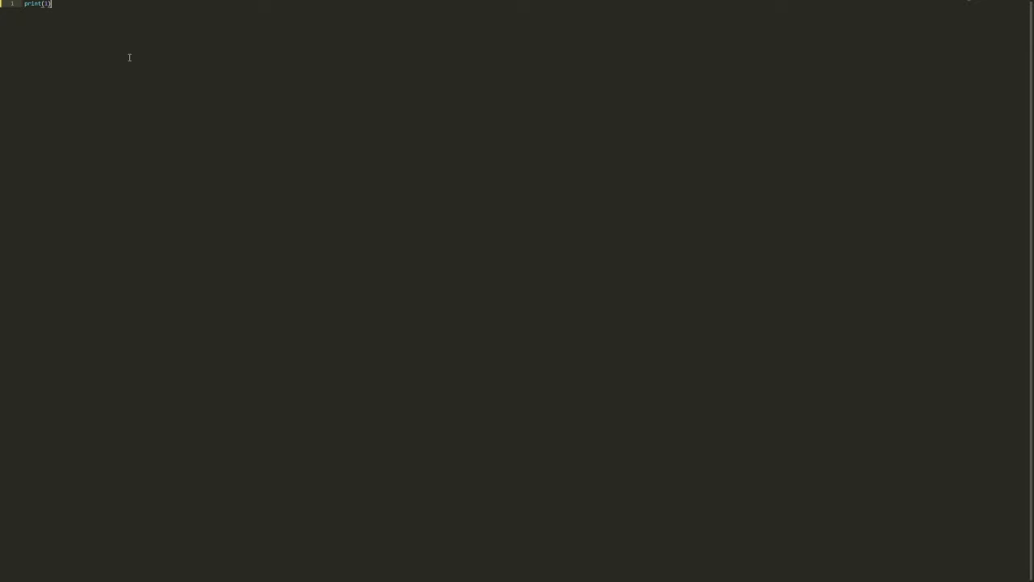
mouse_move(84, 33)
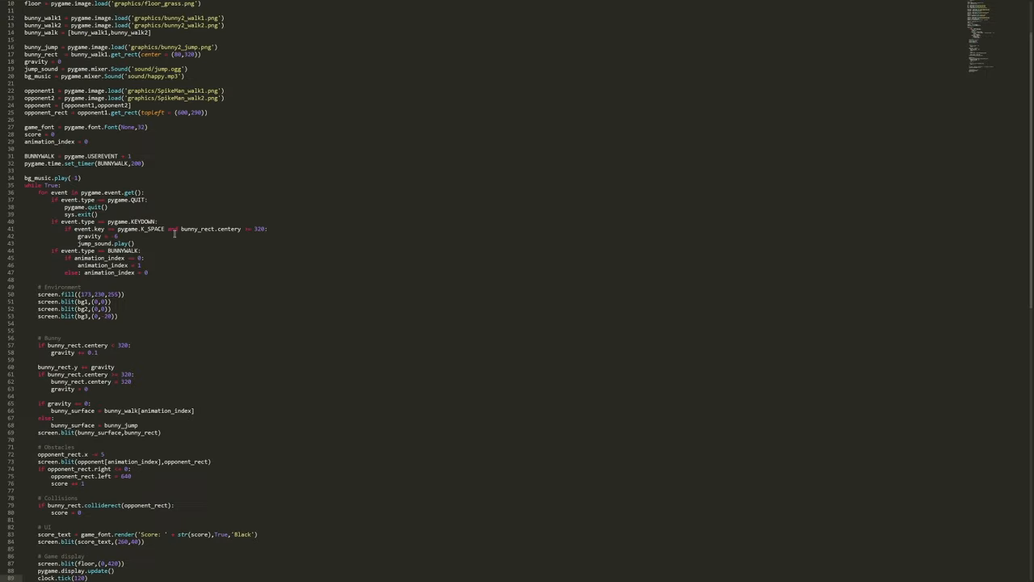
Scroll through the pygame script to look over the whole file.
scroll(up, 3)
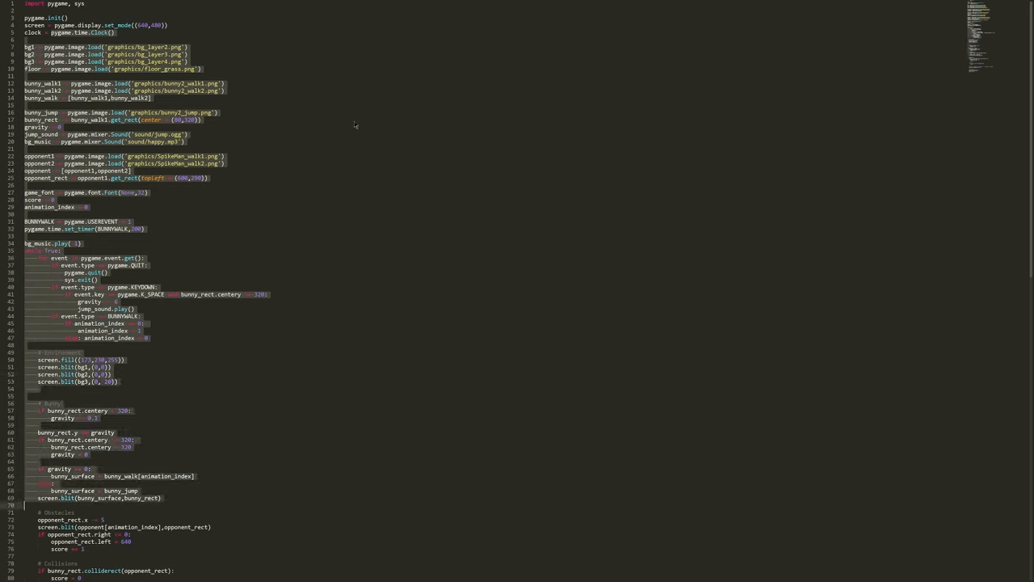
mouse_move(136, 208)
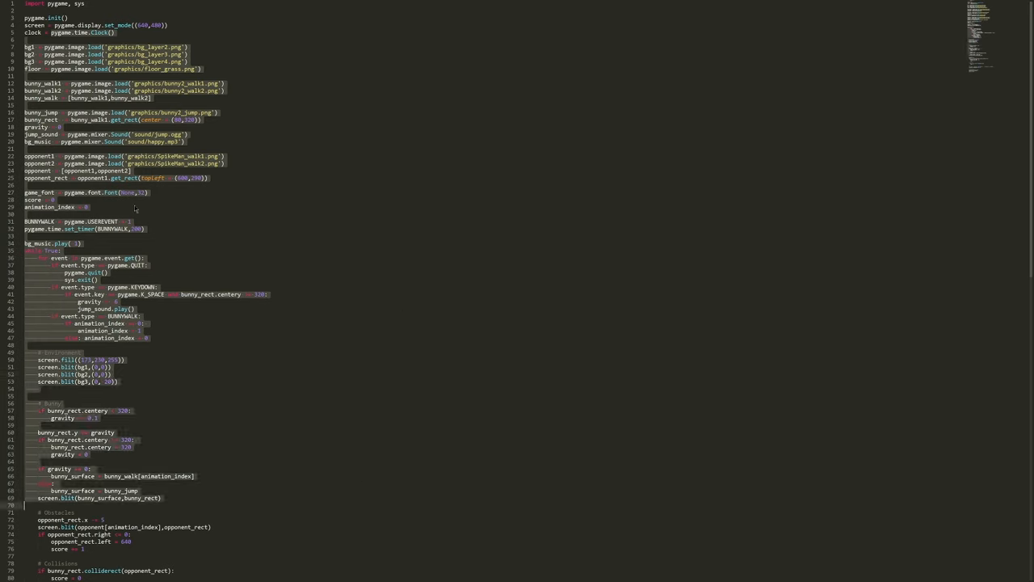
mouse_move(775, 166)
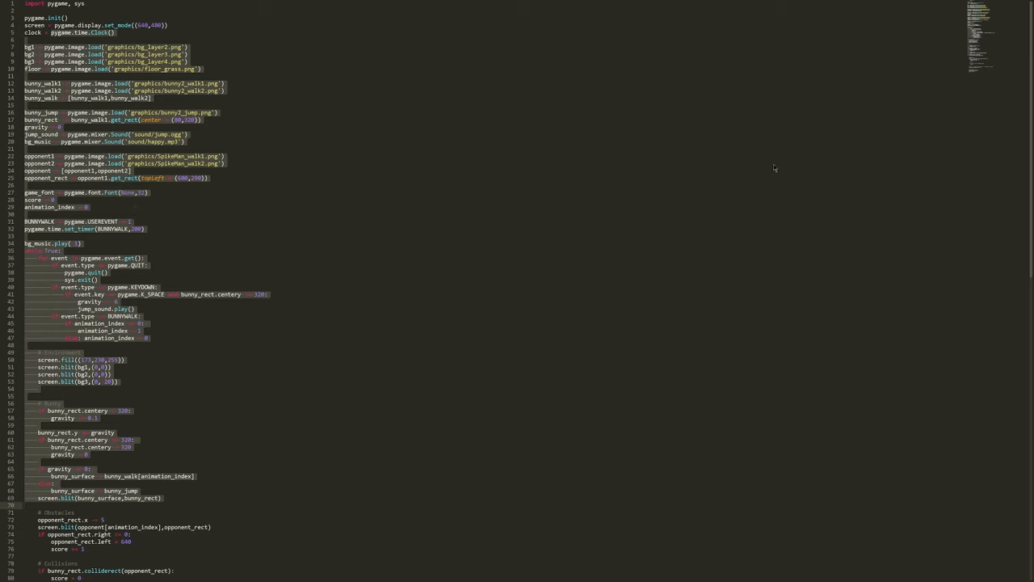
mouse_move(973, 81)
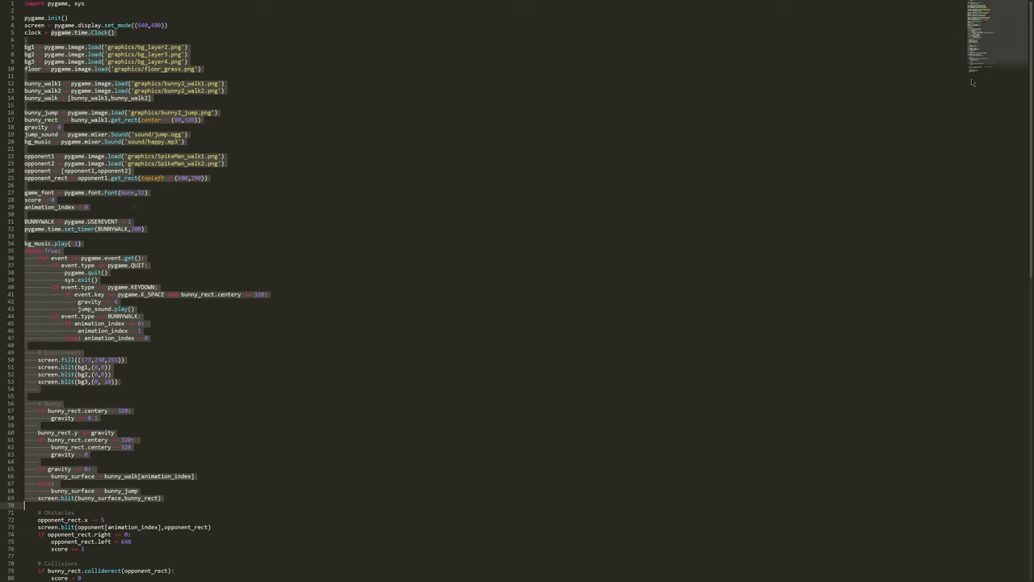
scroll(down, 3)
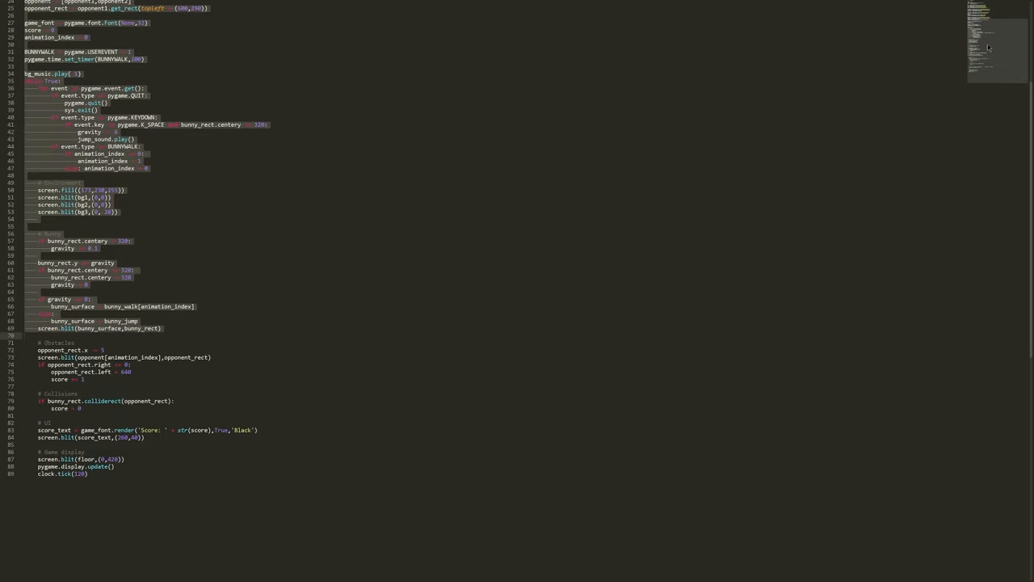
scroll(up, 3)
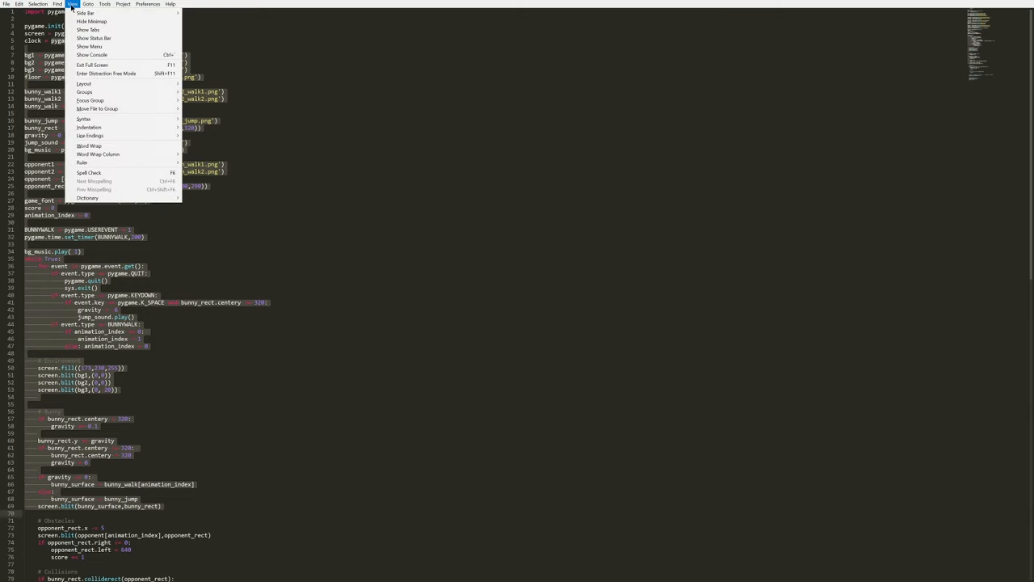
Dismiss the View menu and return to the plain pygame script.
click(91, 21)
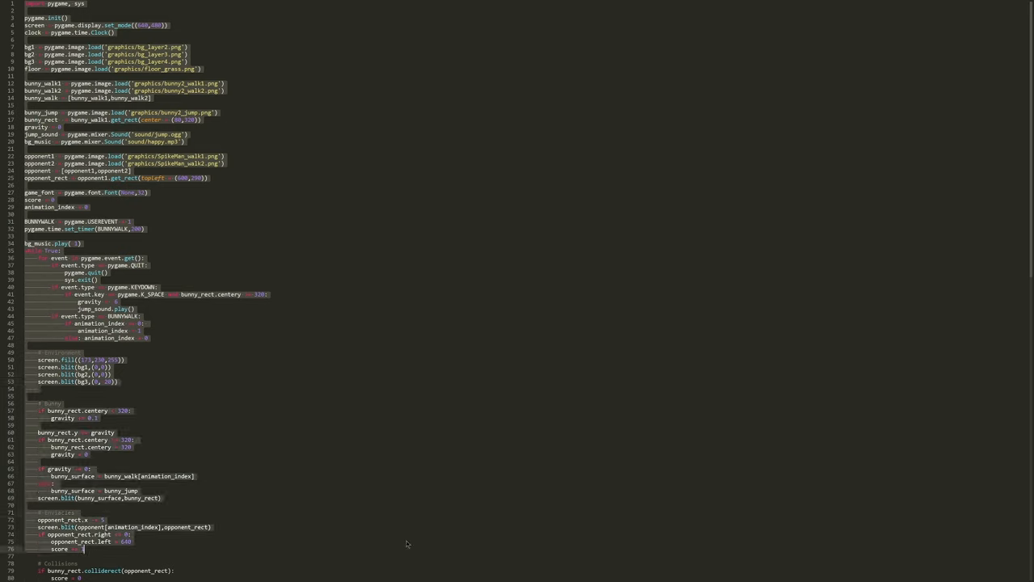
mouse_move(331, 449)
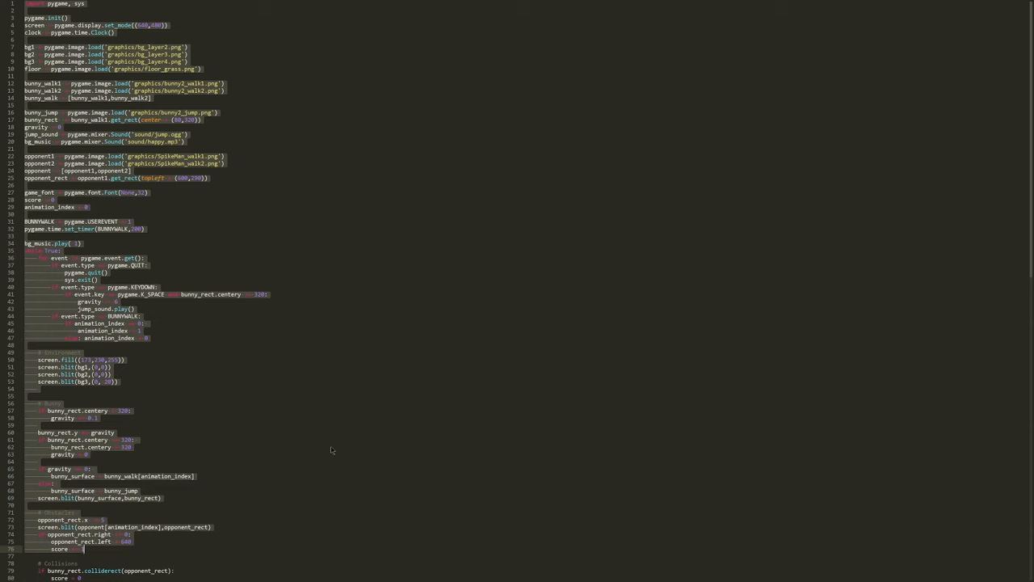
mouse_move(475, 330)
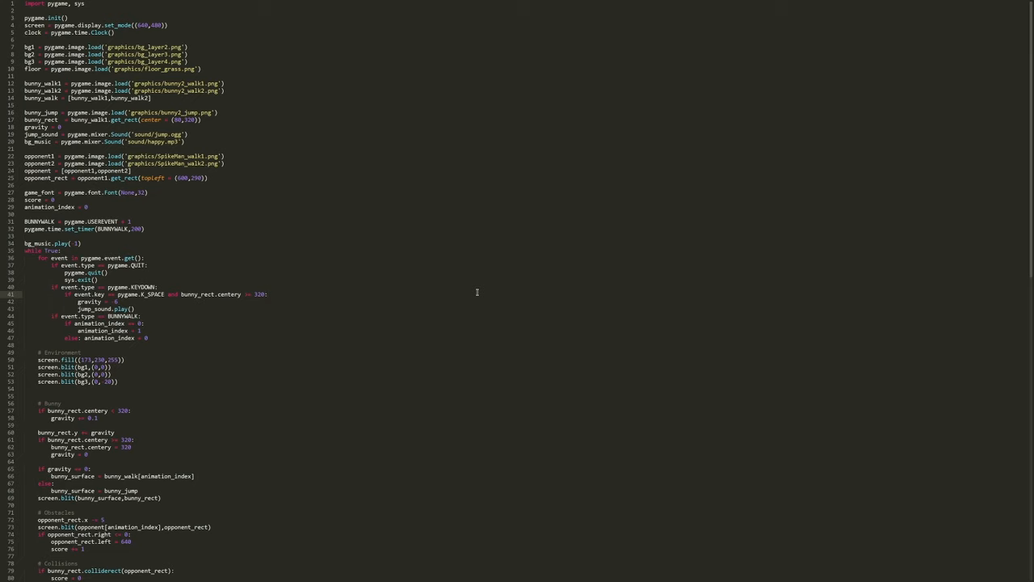
Run Install Package Control from the command palette by searching 'install'.
click(268, 295)
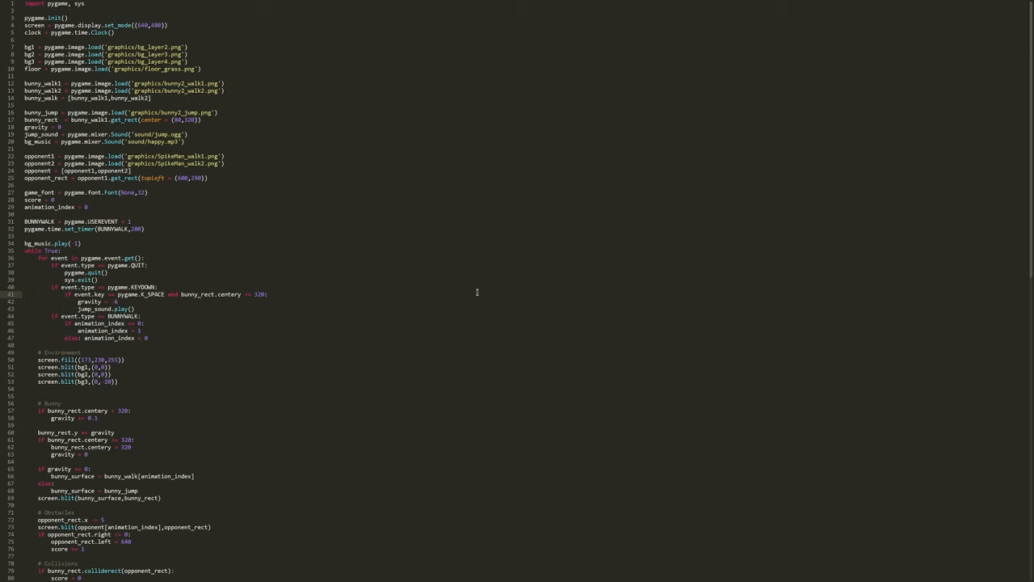
key(cmd+shift+p)
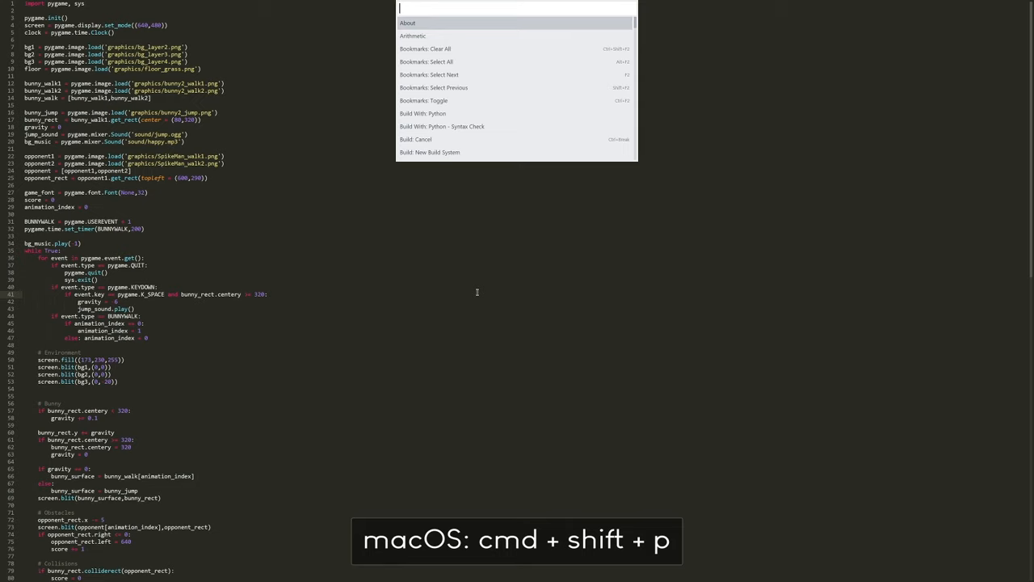
text(install)
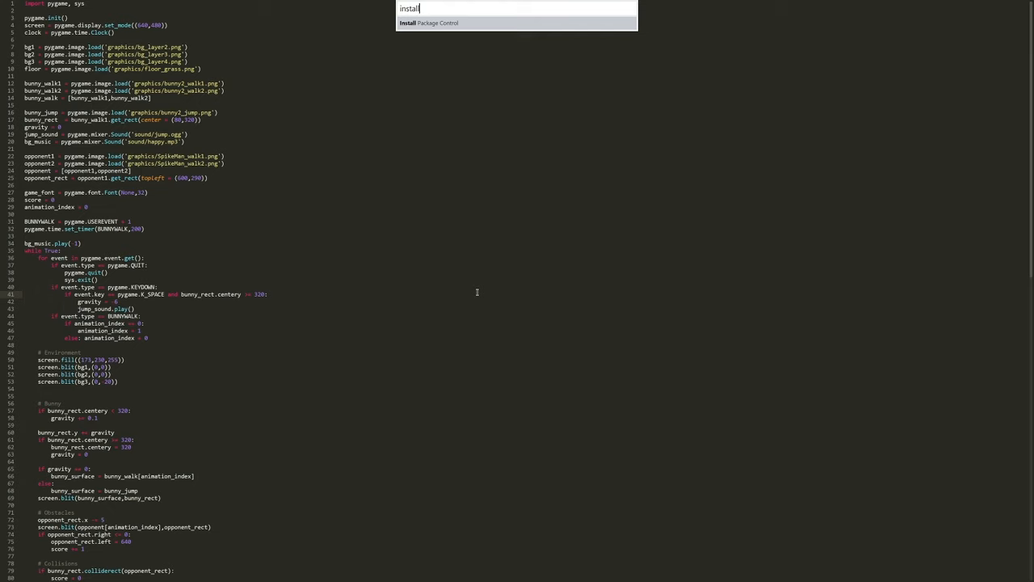
mouse_move(460, 112)
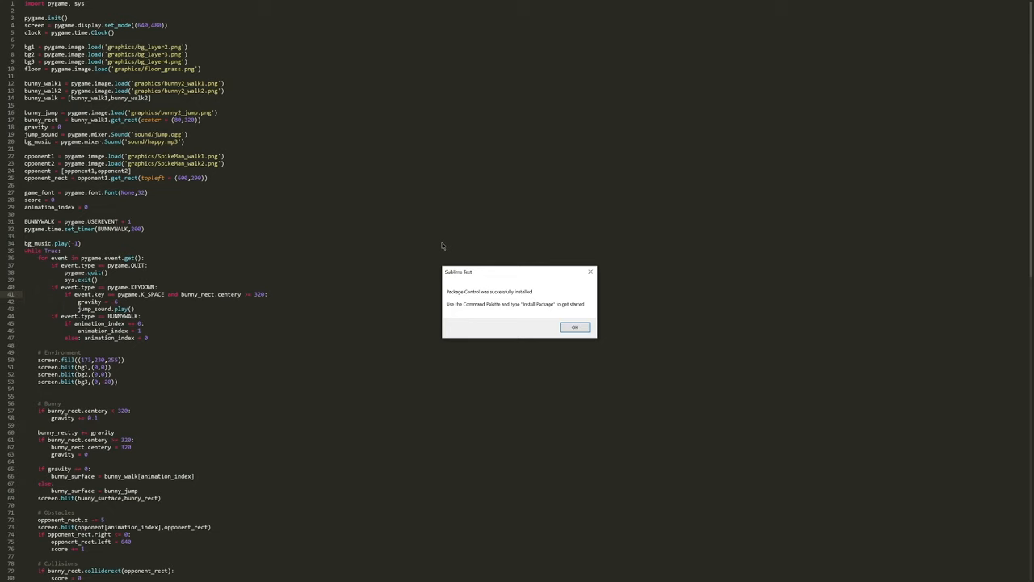
mouse_move(604, 315)
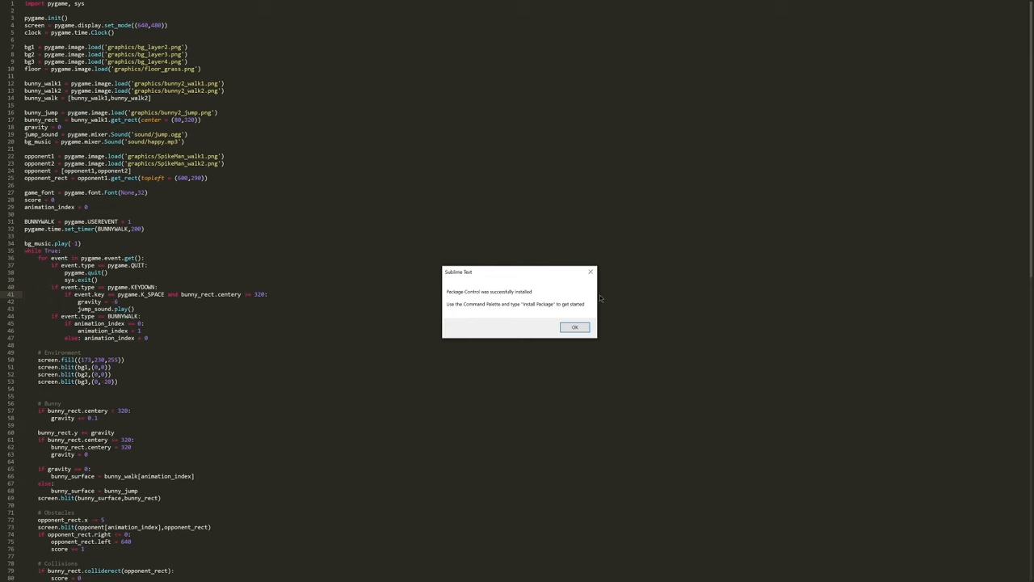
Dismiss the install notice and run Package Control: Install Package from the palette.
click(576, 326)
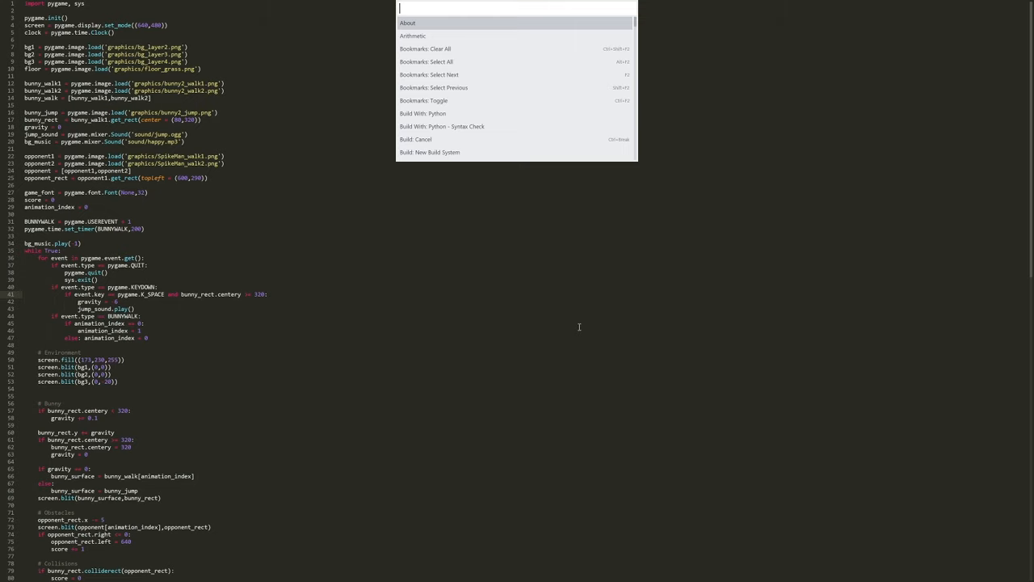
text(insta)
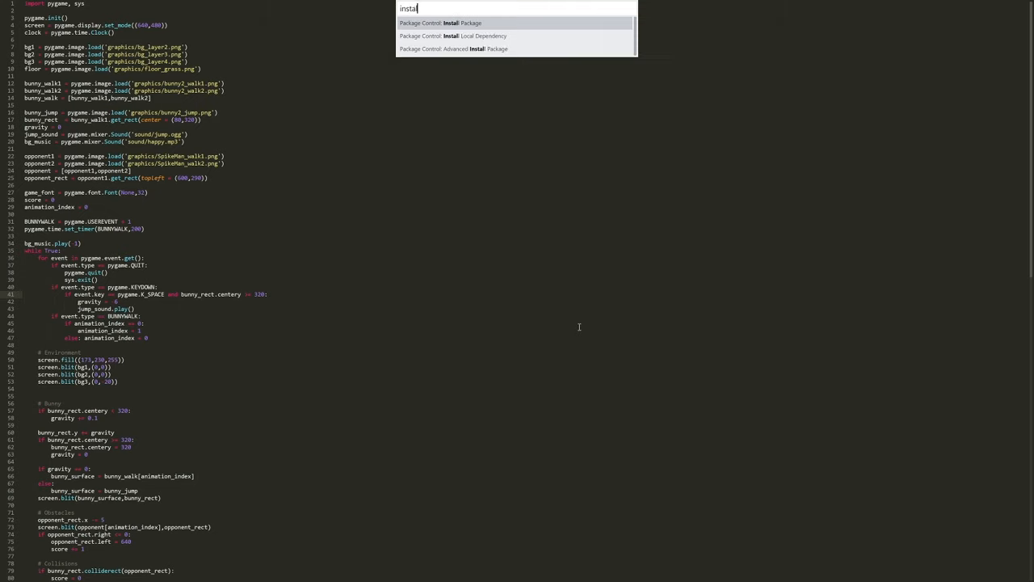
text(ll)
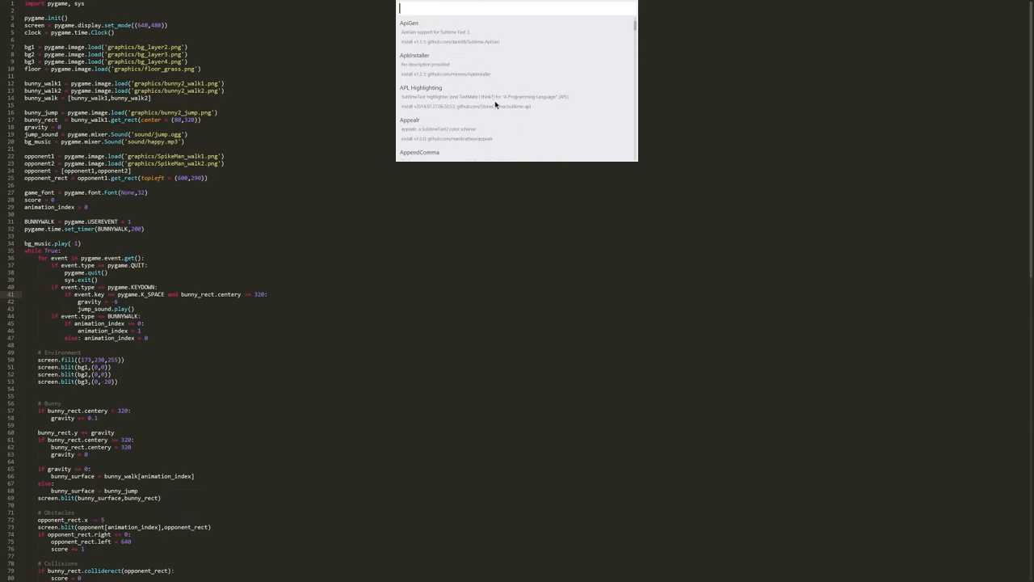
Browse the package list and search 'base16' for the Base16 Color Schemes package.
scroll(down, 3)
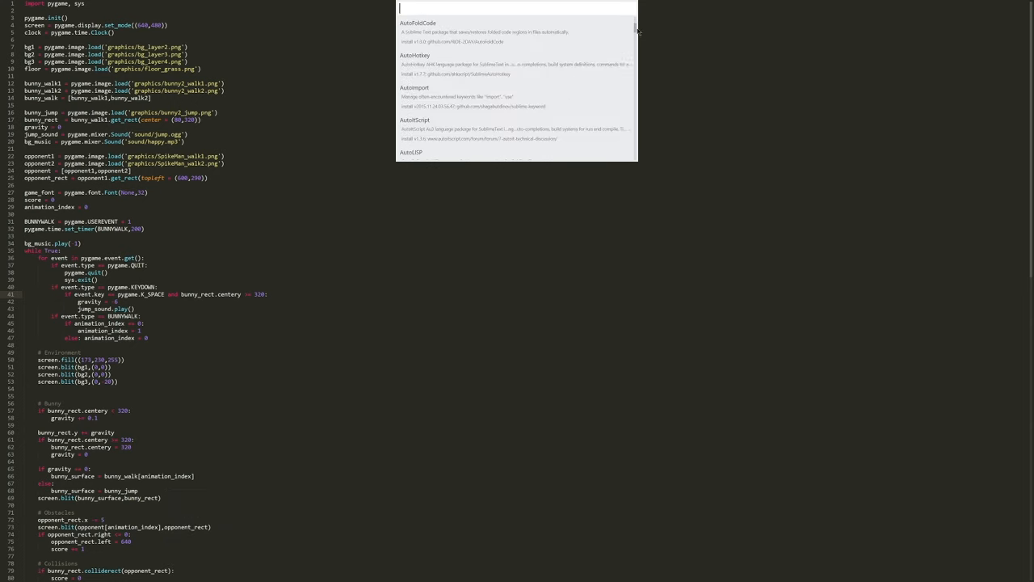
scroll(down, 3)
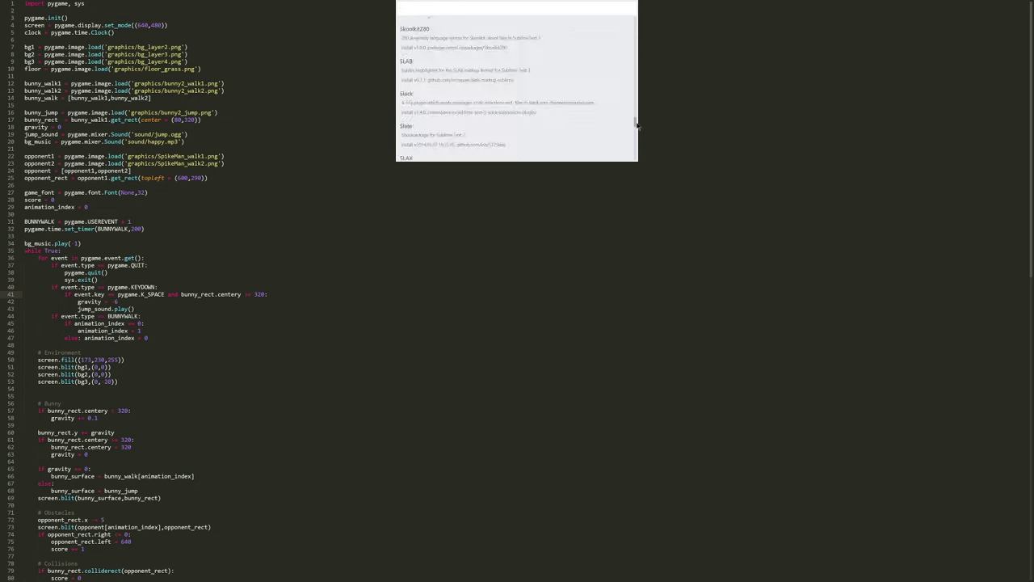
scroll(down, 3)
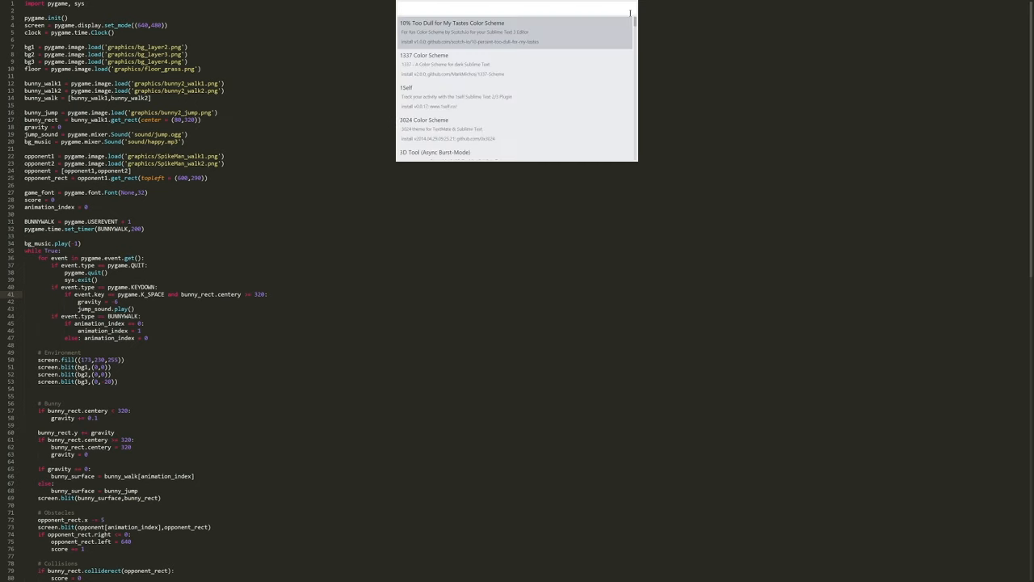
text(base16)
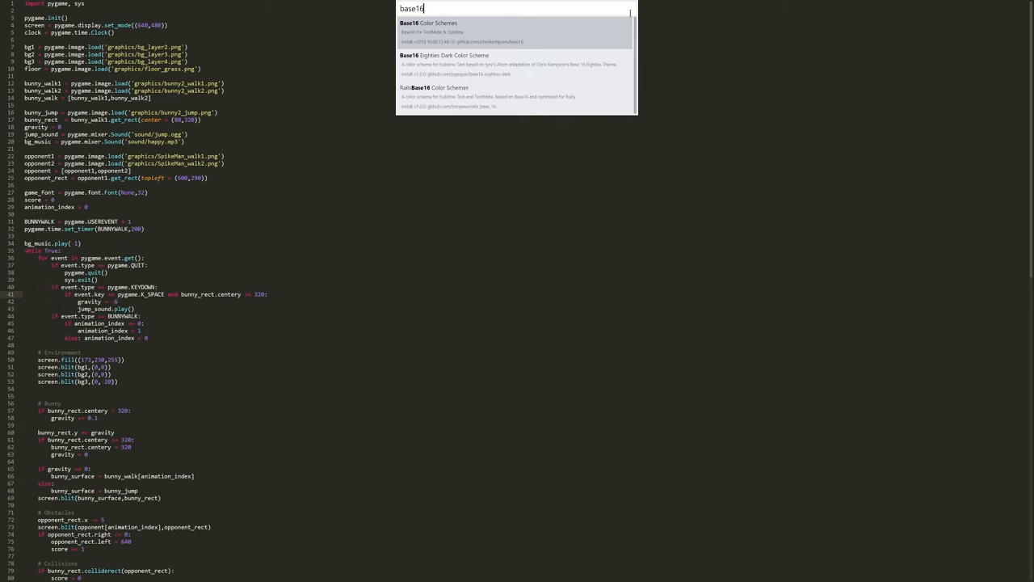
mouse_move(459, 32)
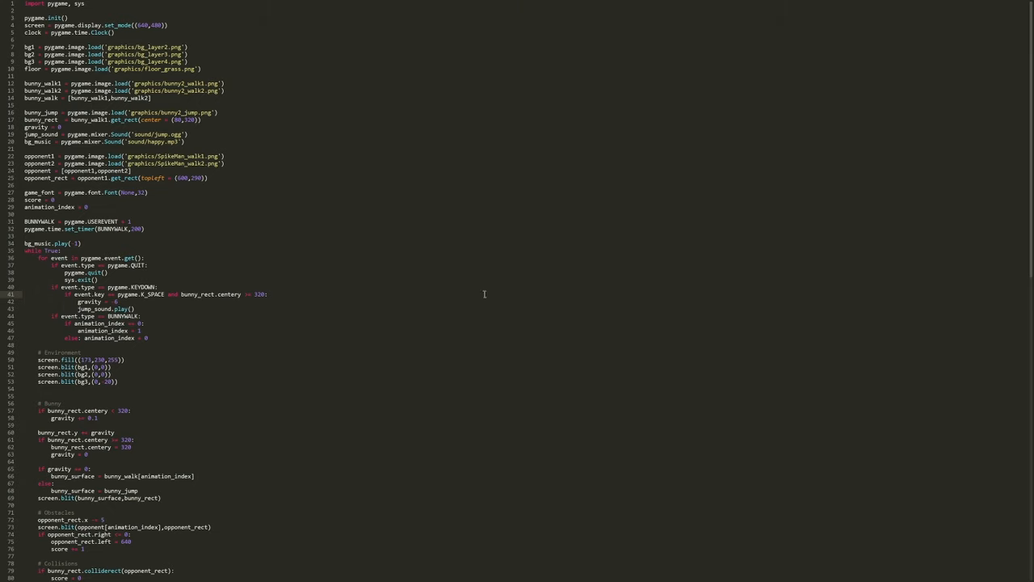
Run UI: Select Color Scheme from the command palette.
click(267, 294)
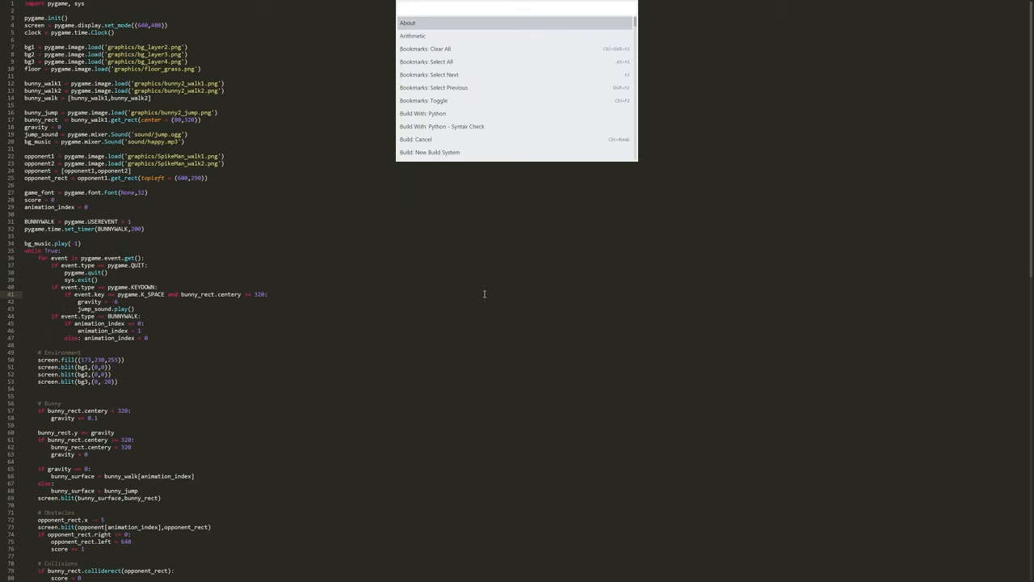
text(selec)
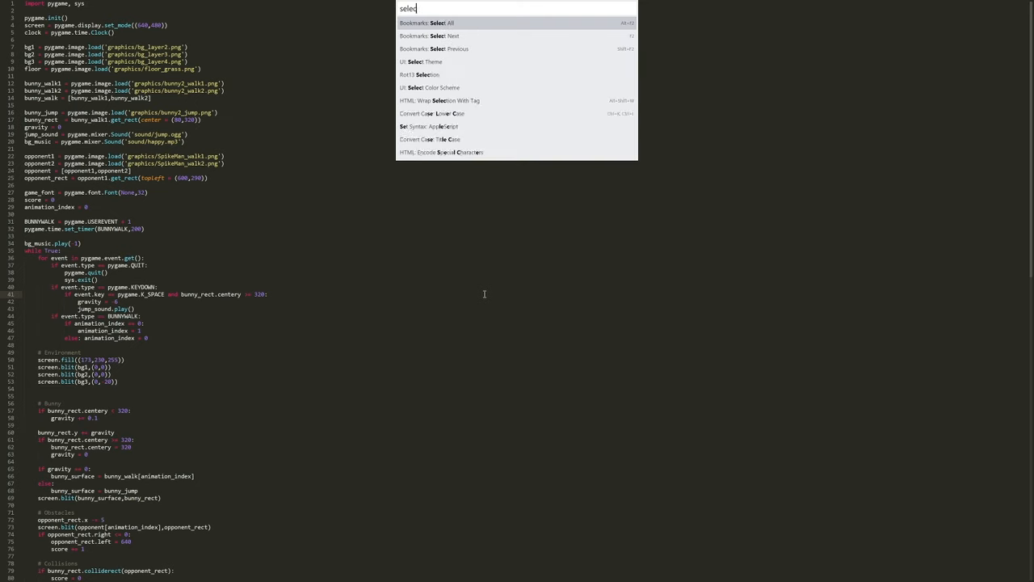
text(t colo)
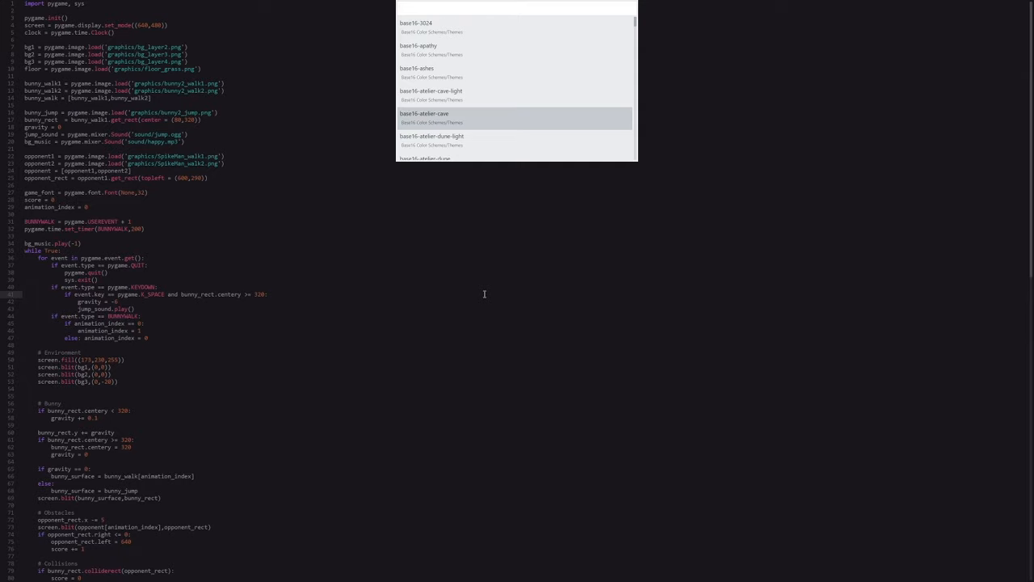
Browse the schemes and choose Base16 Google Dark by searching 'god'.
scroll(down, 3)
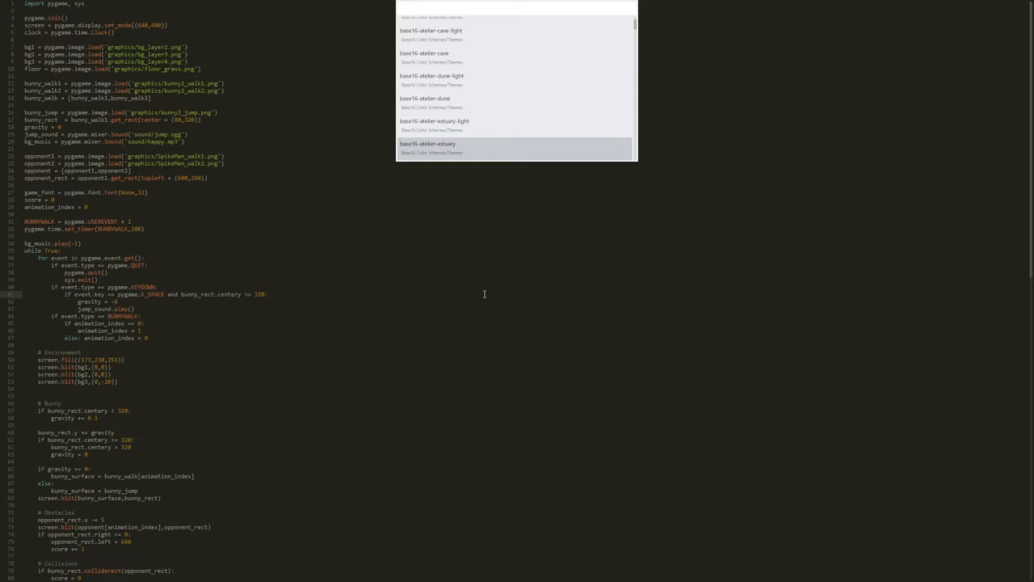
scroll(down, 3)
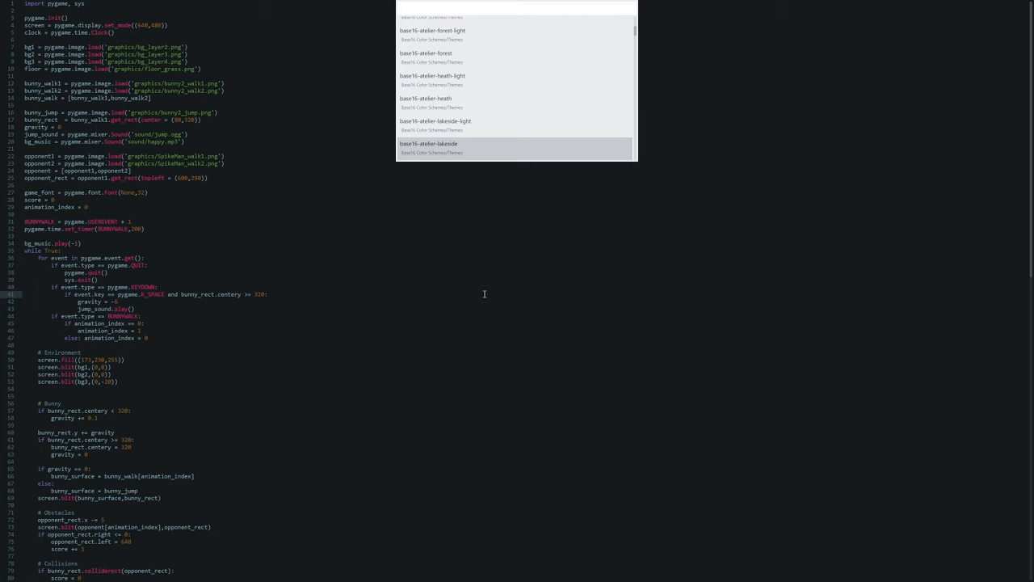
text(god)
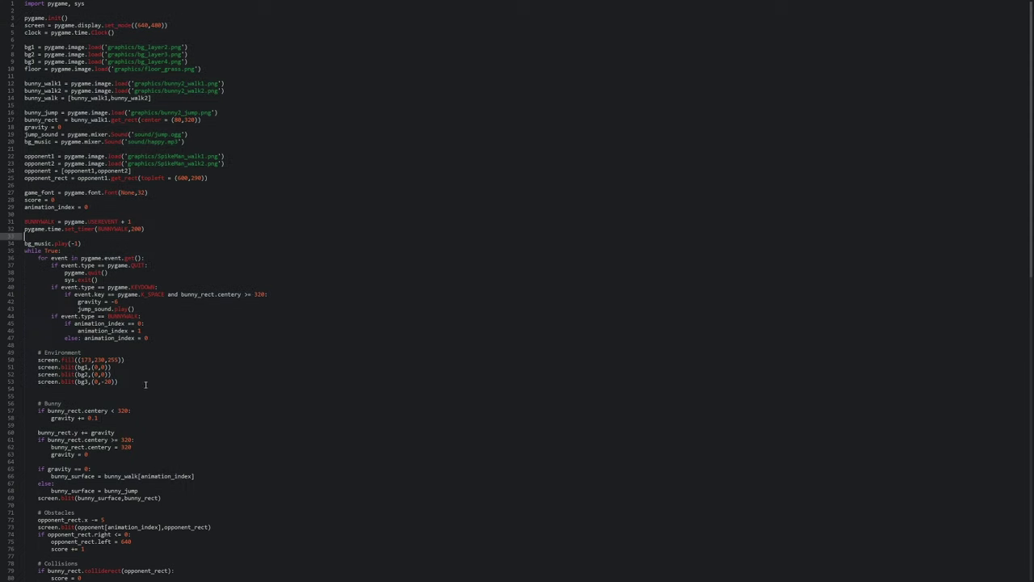
mouse_move(268, 453)
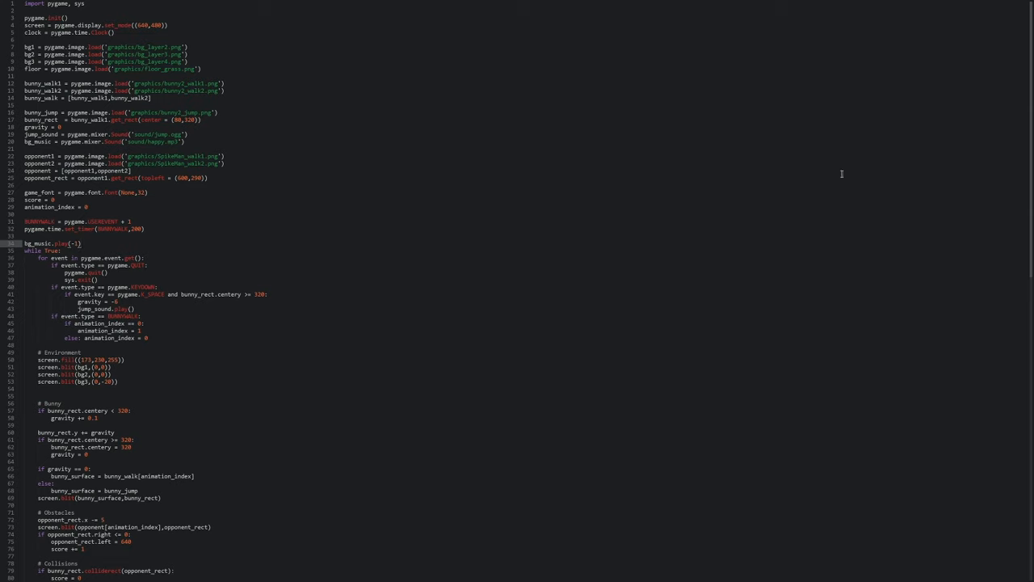
mouse_move(462, 275)
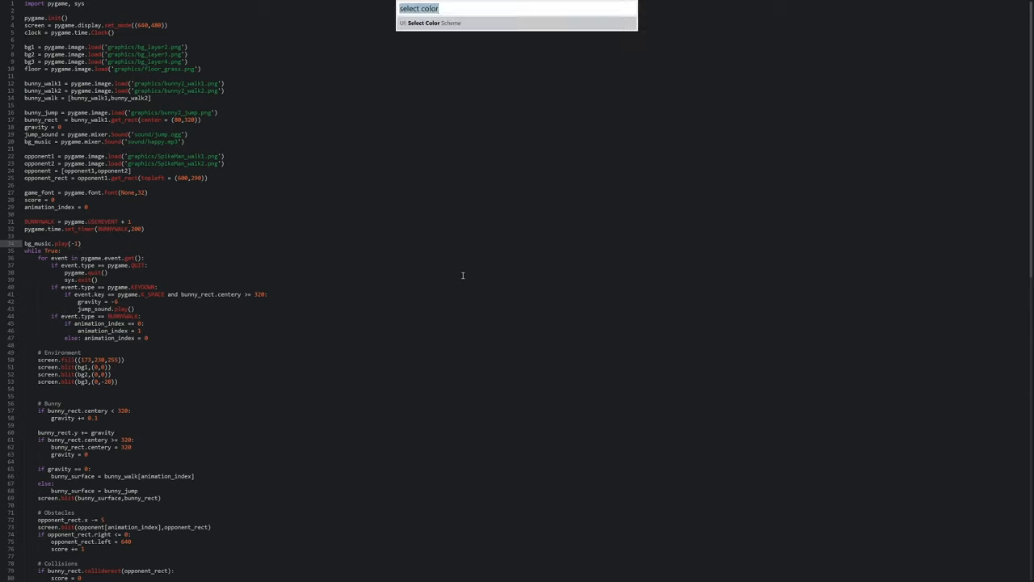
Install the Theme - Cyanide package via Package Control: Install Package, searching 'cyanide'.
text(insta)
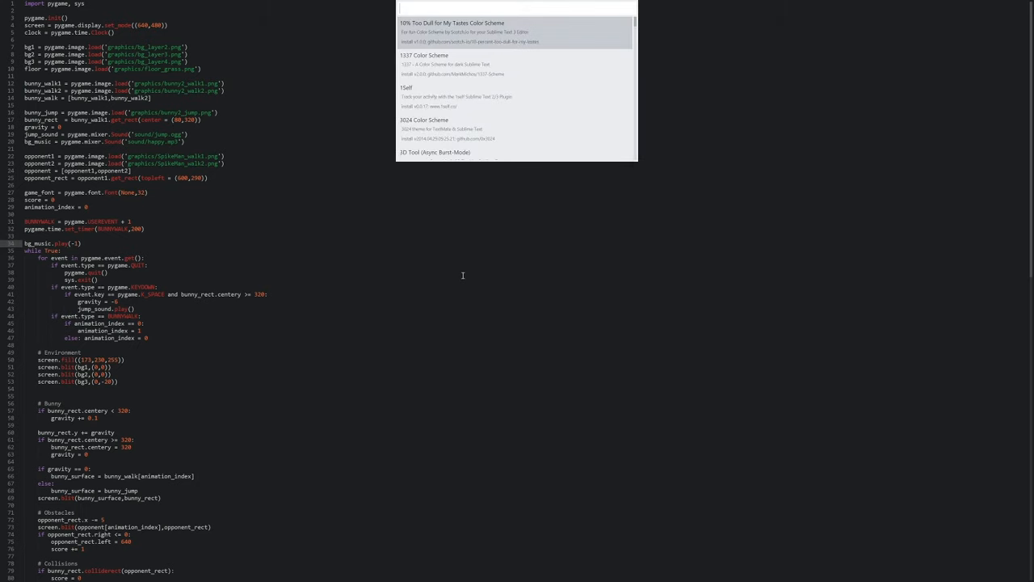
text(cyani)
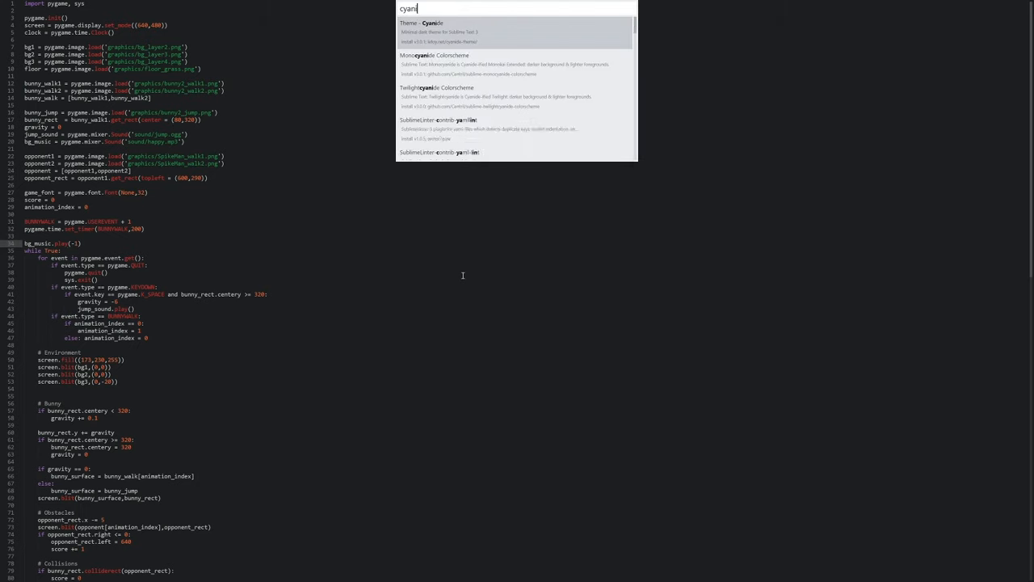
text(de)
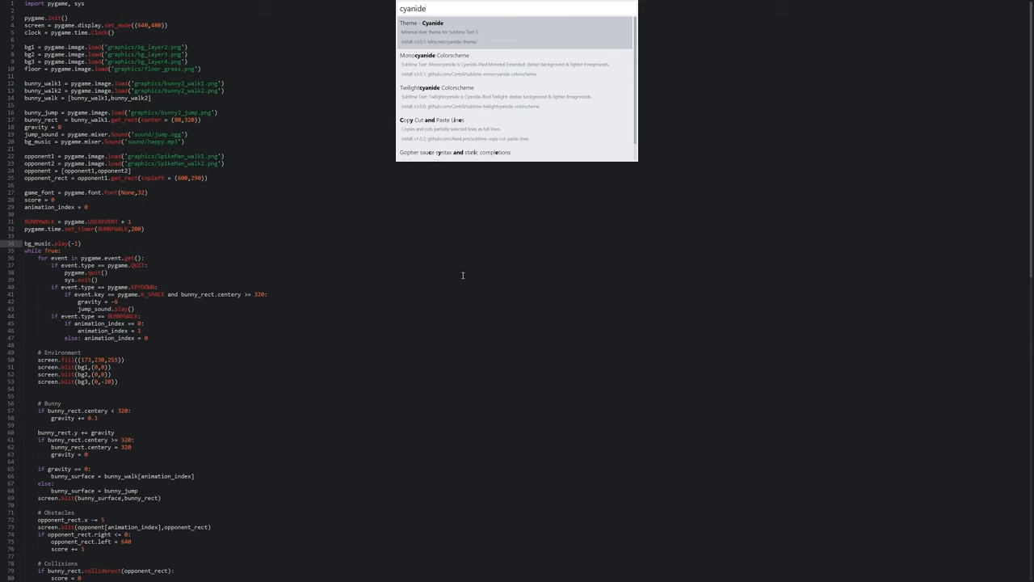
key(Escape)
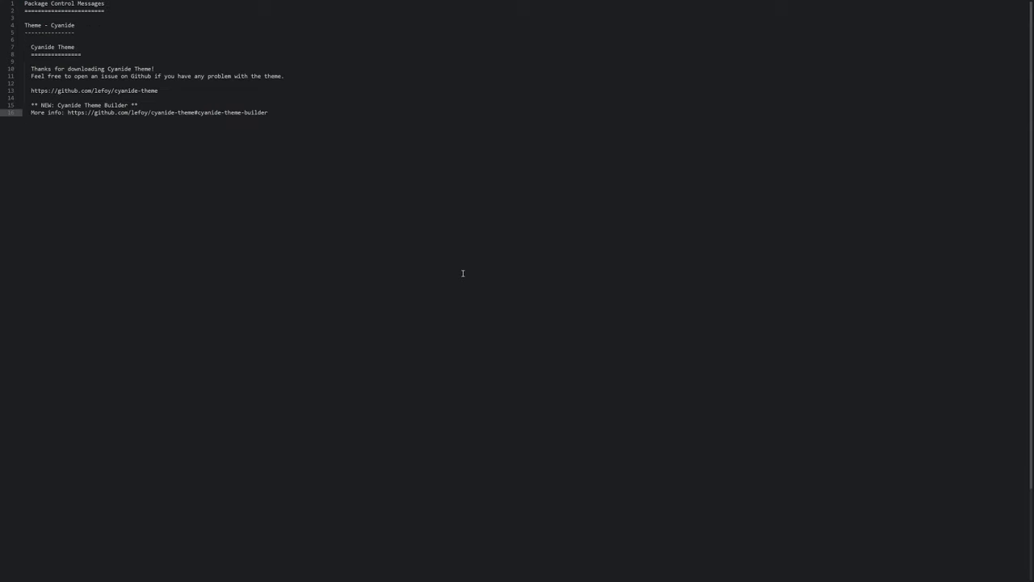
Run UI: Select Theme from the command palette.
key(ctrl+a)
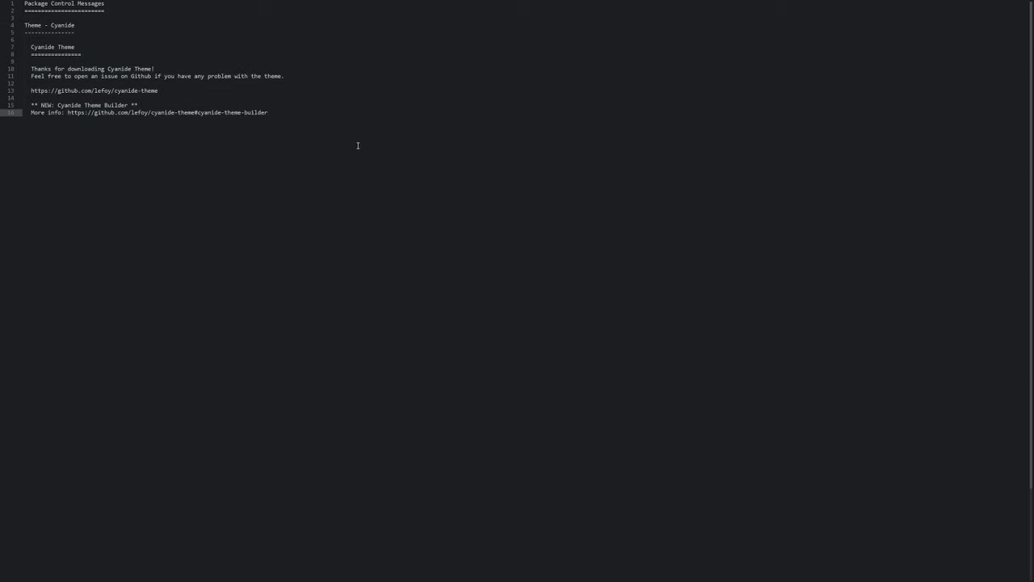
click(269, 113)
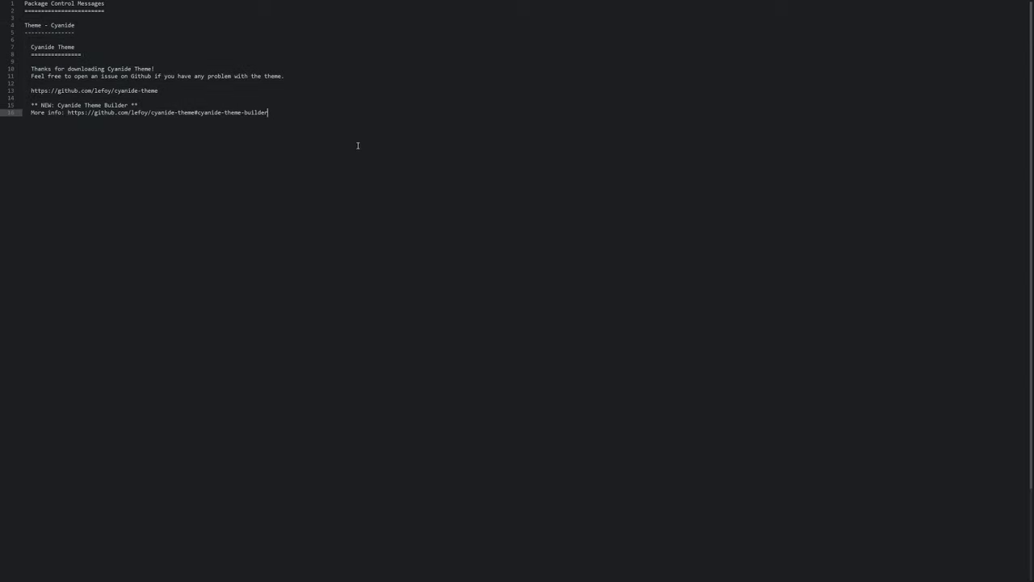
key(ctrl+shift+p)
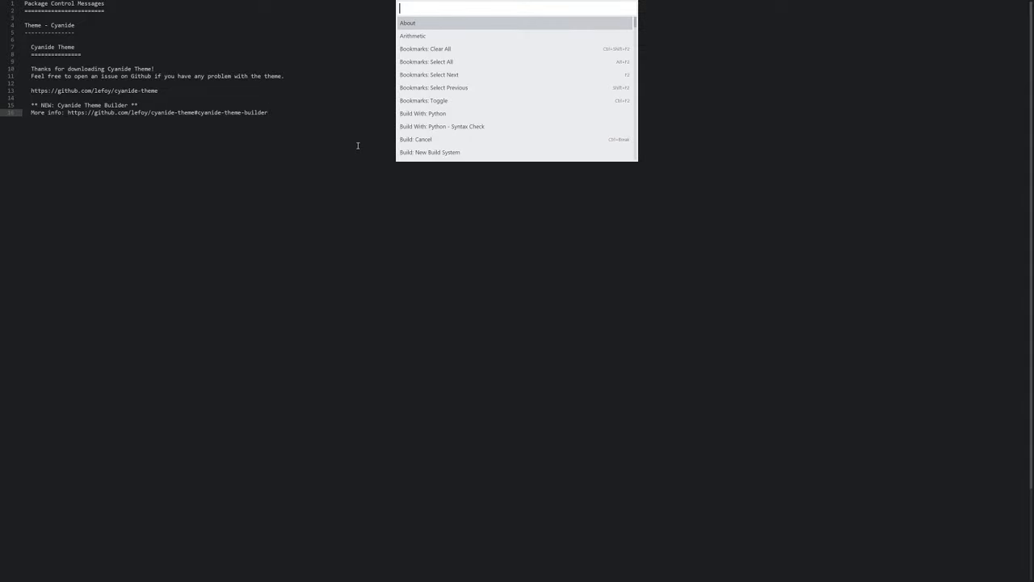
text(select t)
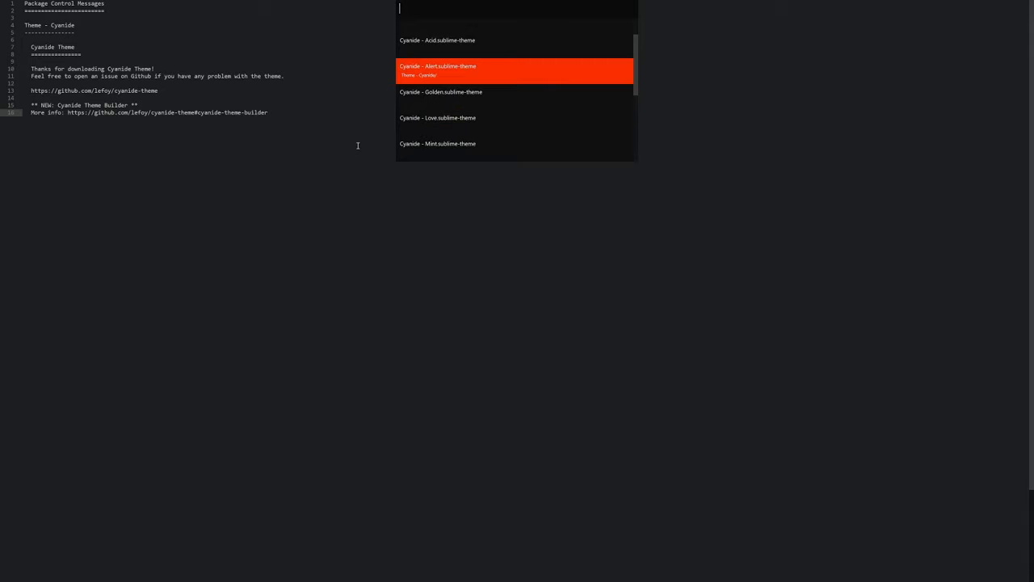
Apply the Cyanide - Alert theme by searching 'alert'.
text(alert)
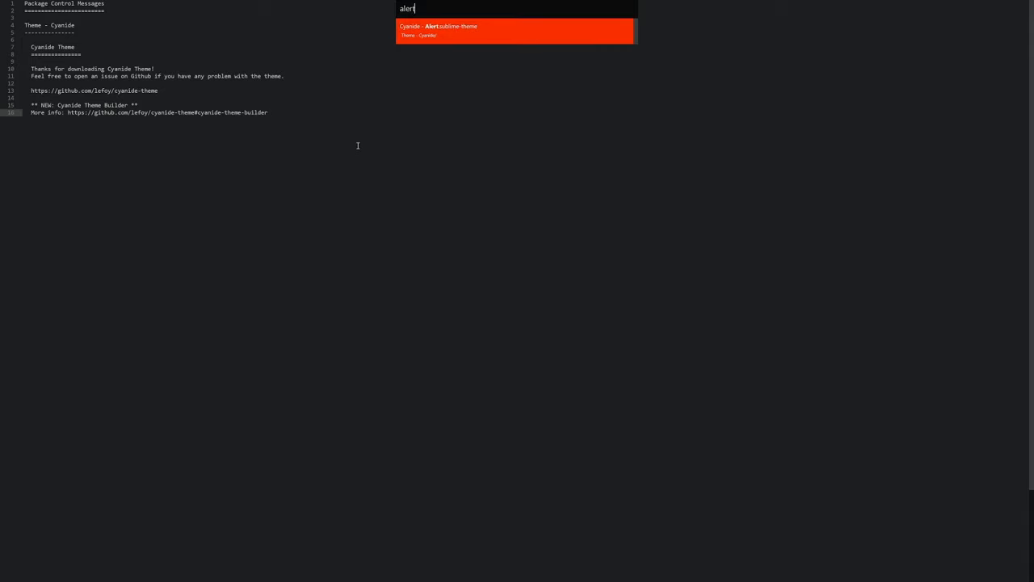
key(Escape)
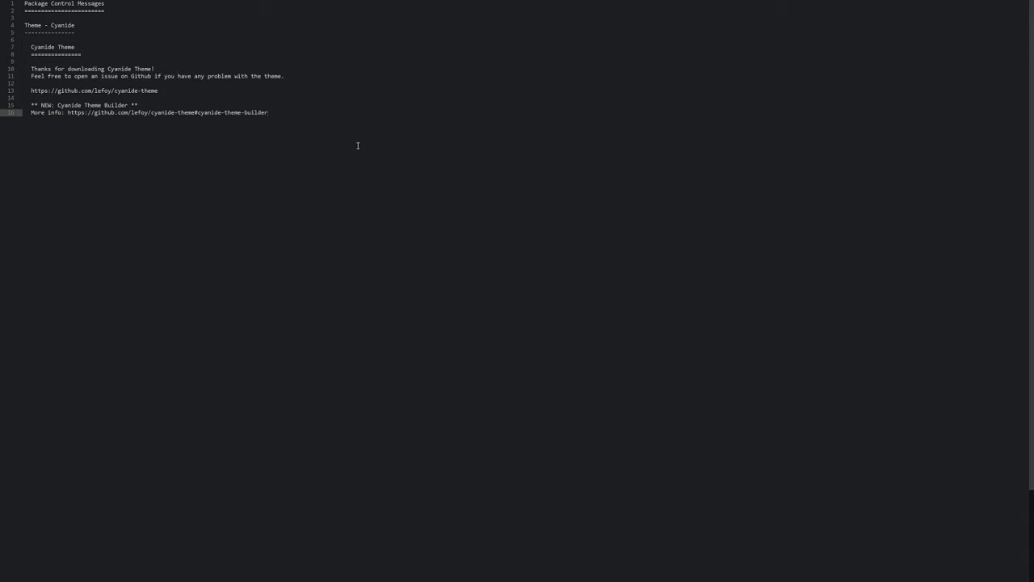
click(268, 113)
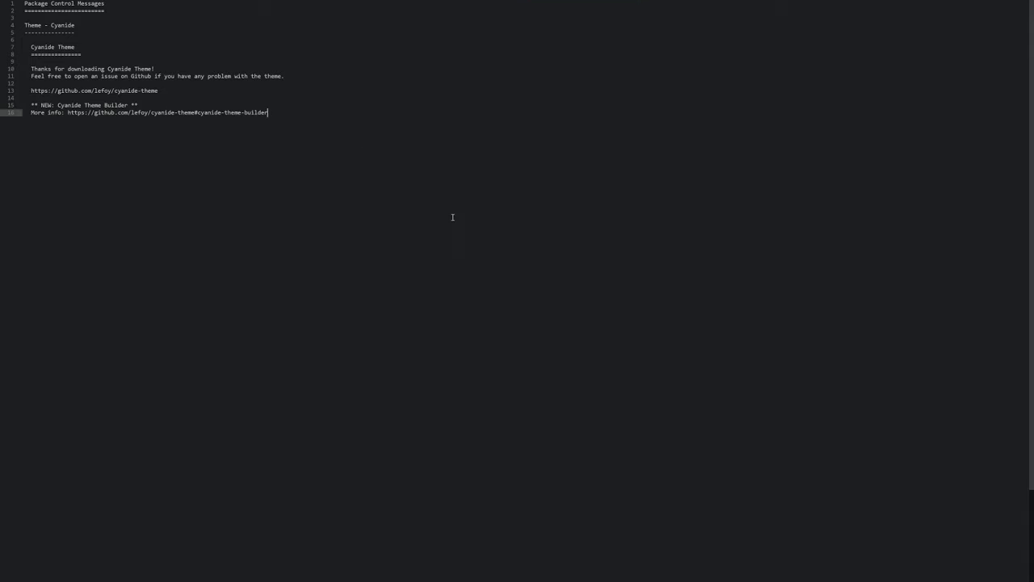
mouse_move(333, 121)
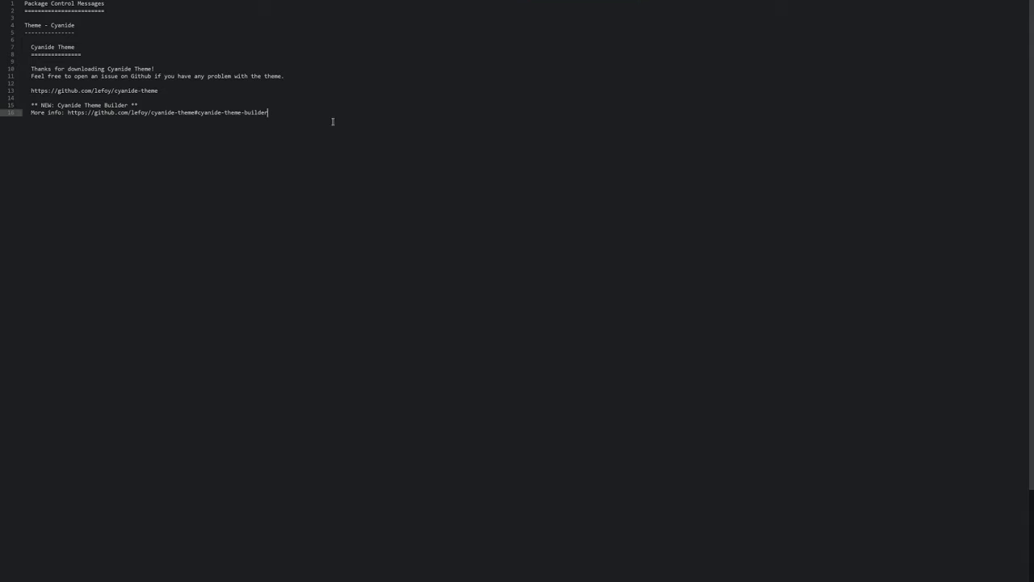
mouse_move(427, 245)
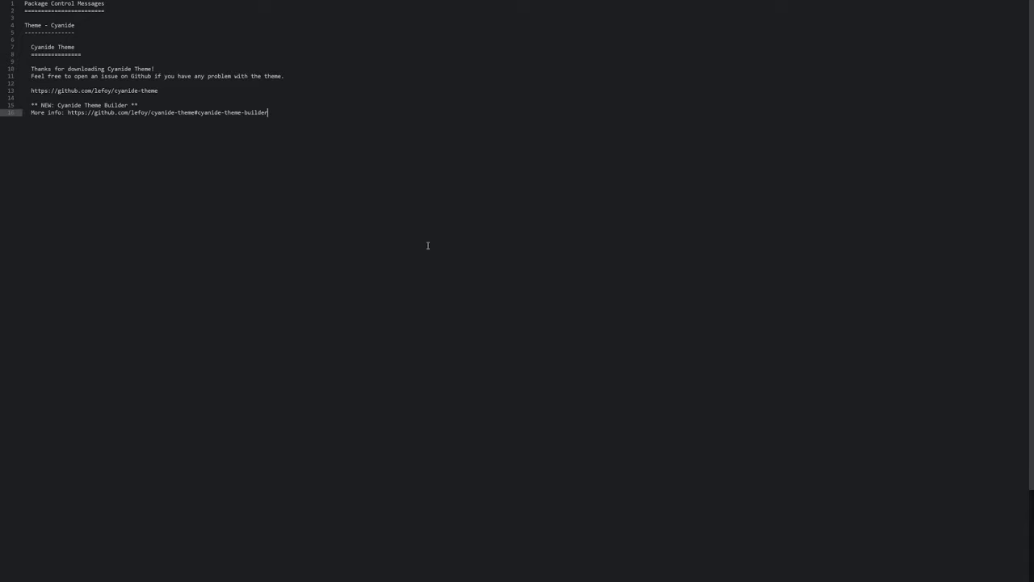
mouse_move(281, 114)
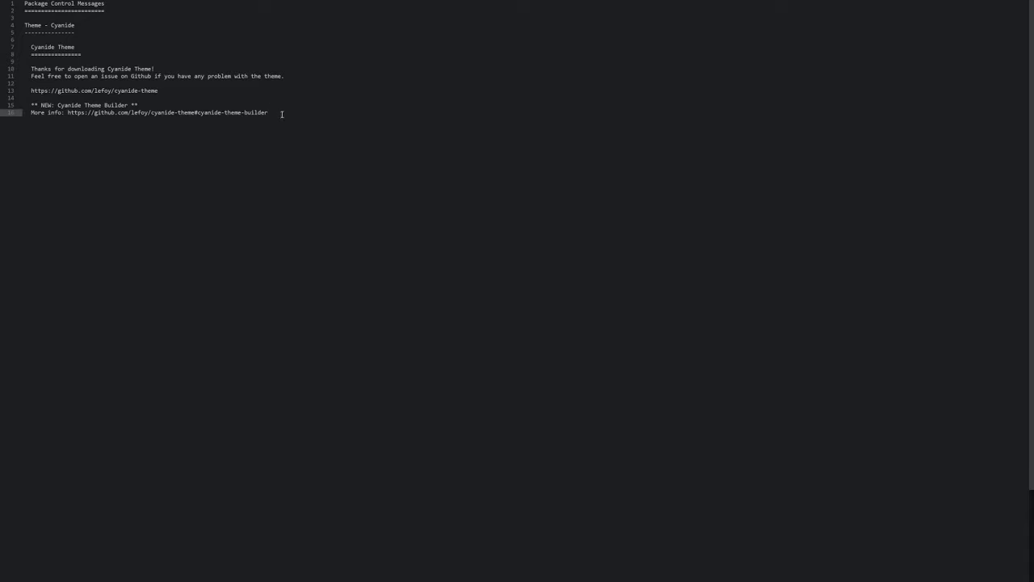
key(ctrl+a)
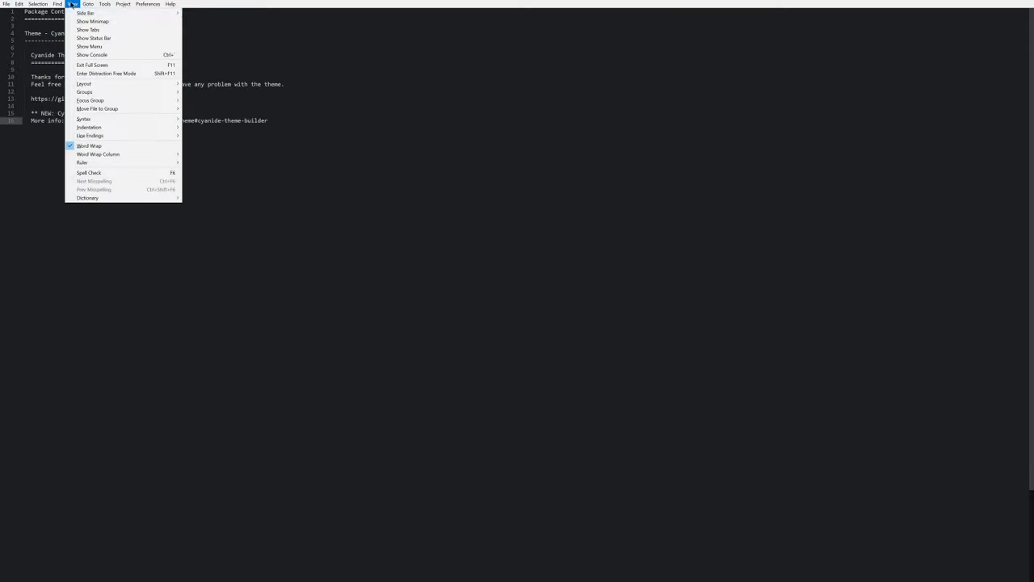
mouse_move(84, 13)
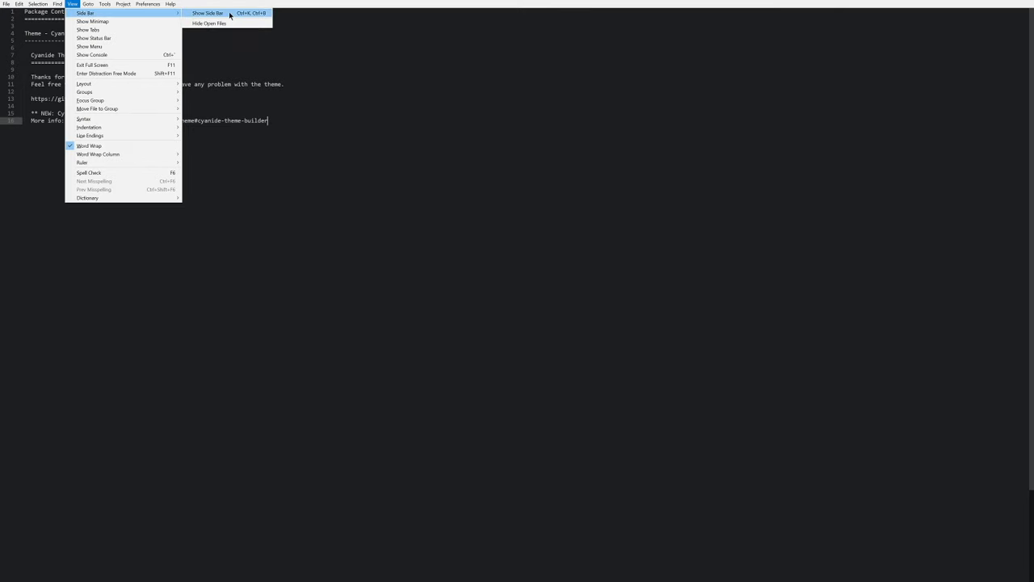
Show the open-files sidebar and switch back to the pygame script.
click(207, 13)
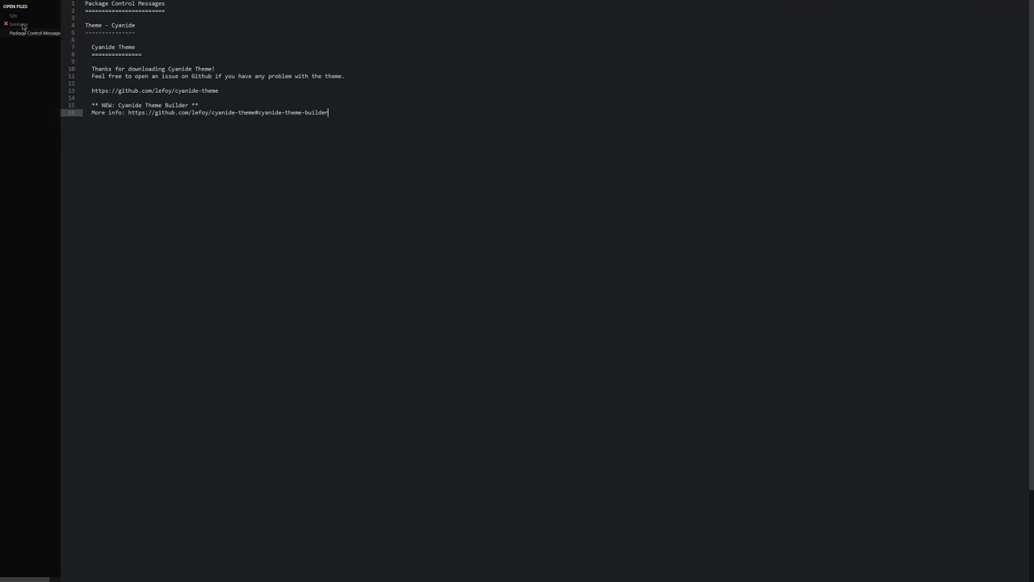
click(18, 25)
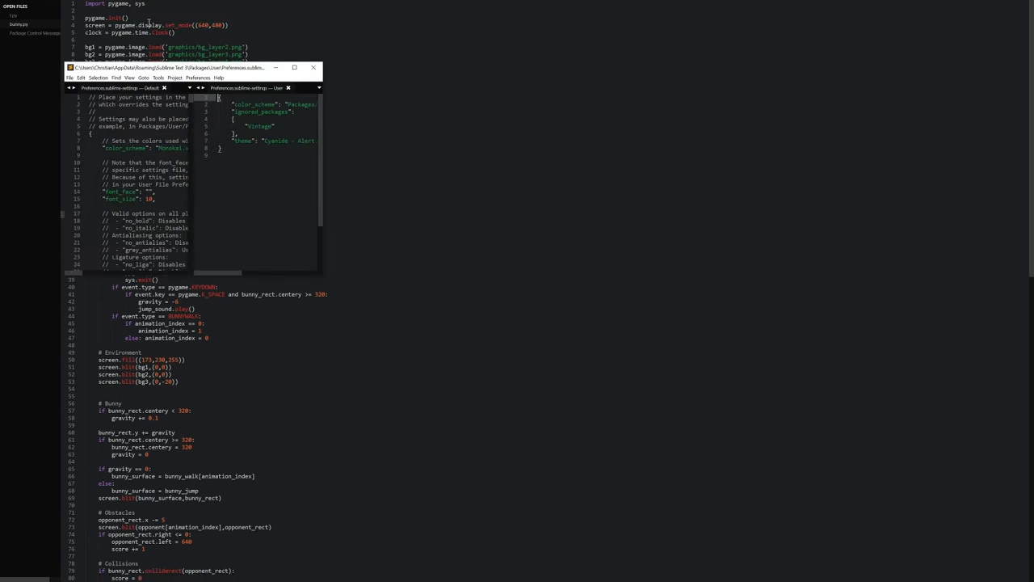
Maximize the settings window and add "font_size": 16 to the user Preferences.sublime-settings.
click(294, 68)
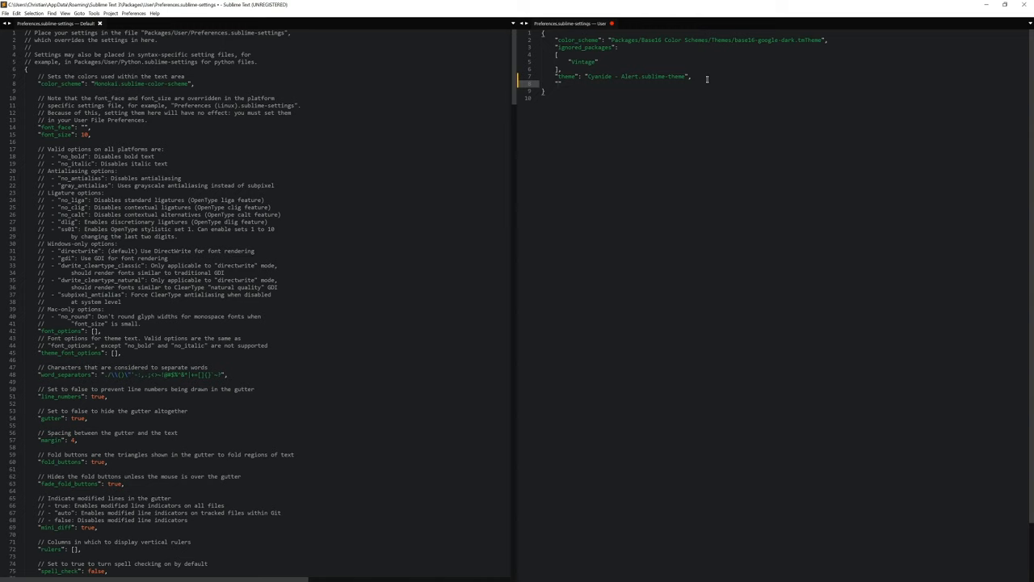
text("font_size)
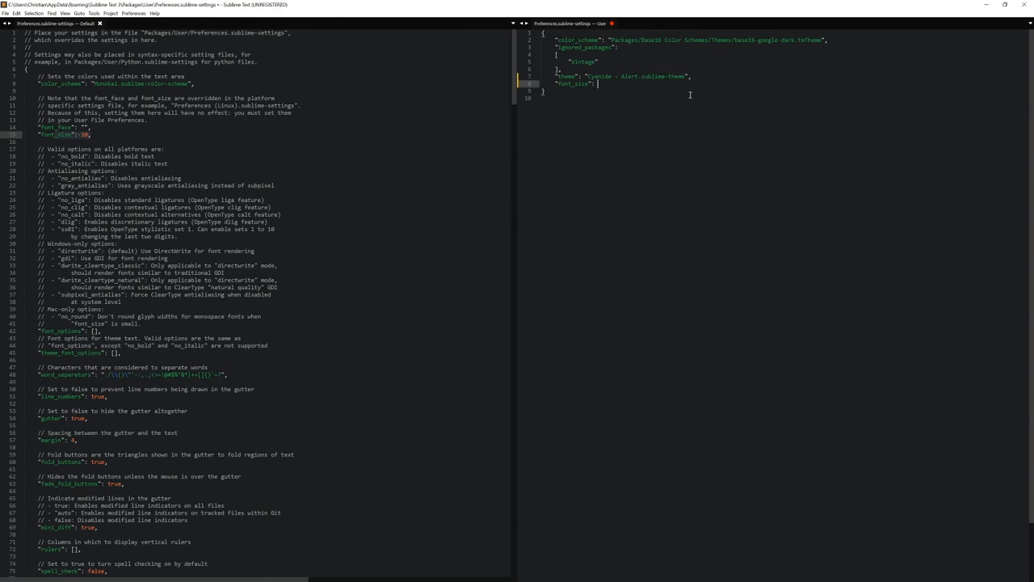
text(16,)
text(")
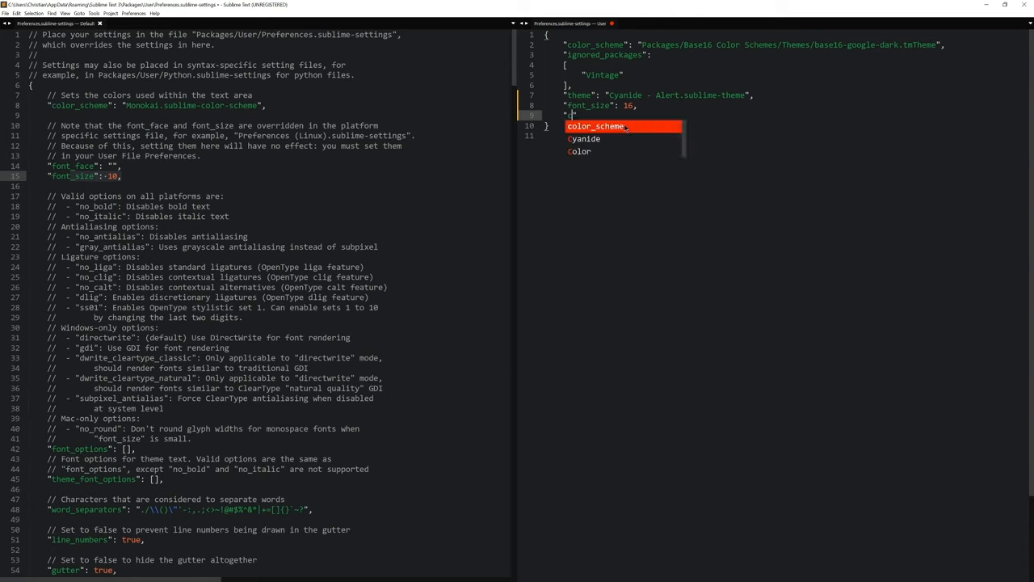
Add "caret_style": "solid" to the user settings after the theme and font size entries.
text(caret_st)
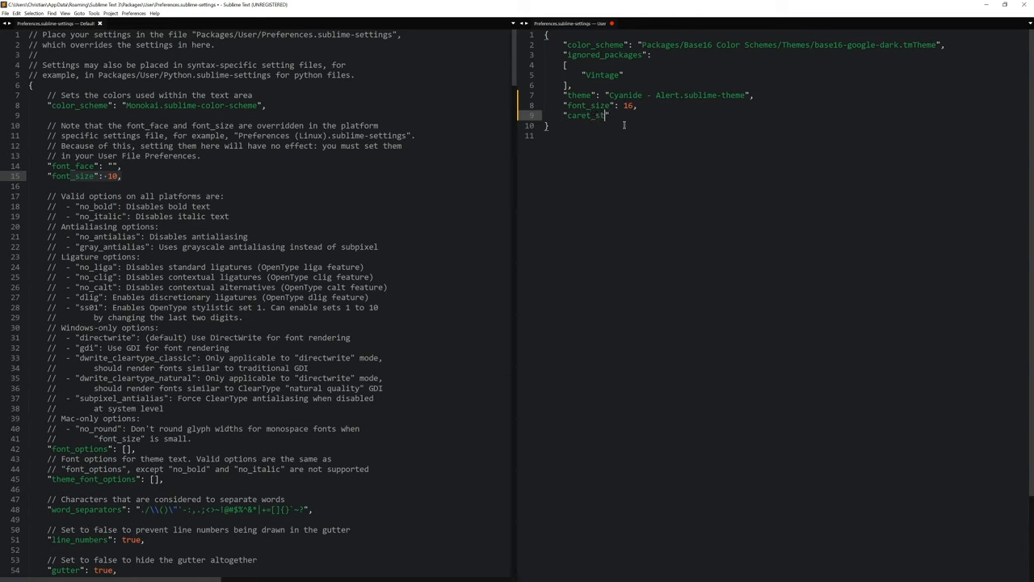
text(yle)
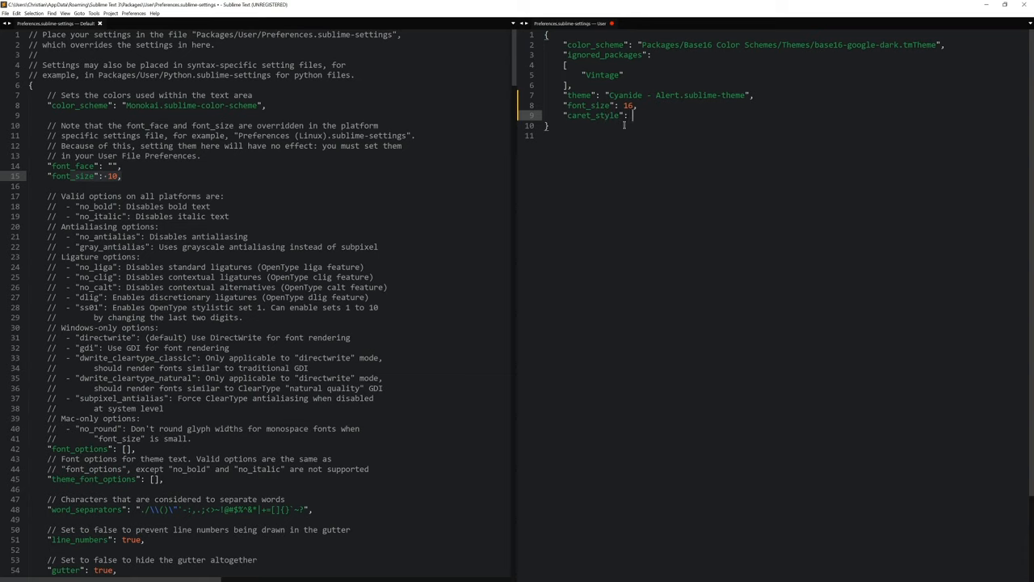
text("solid",)
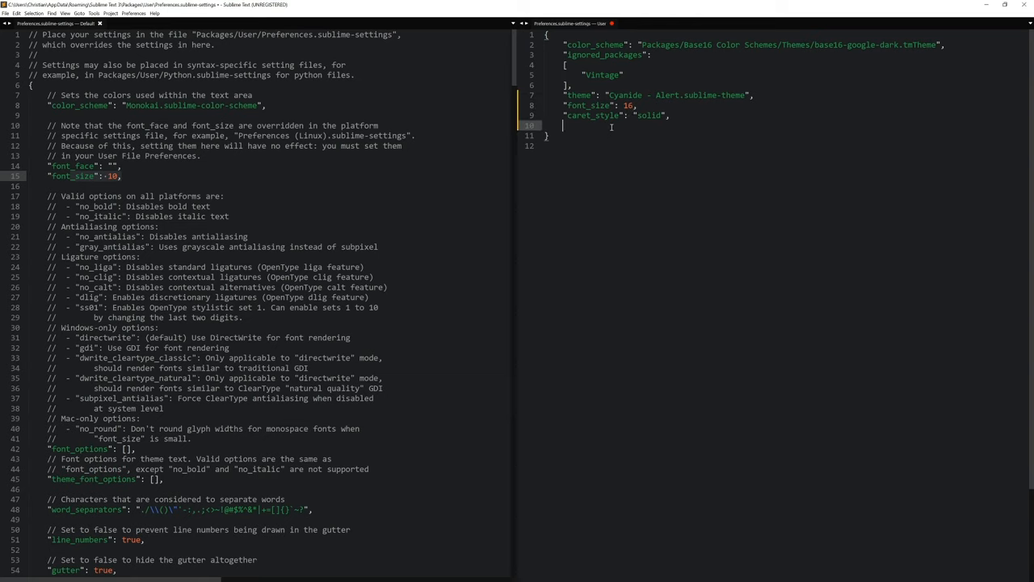
Add "highlight_line": true to the user settings, ending the line with a comma.
text(")
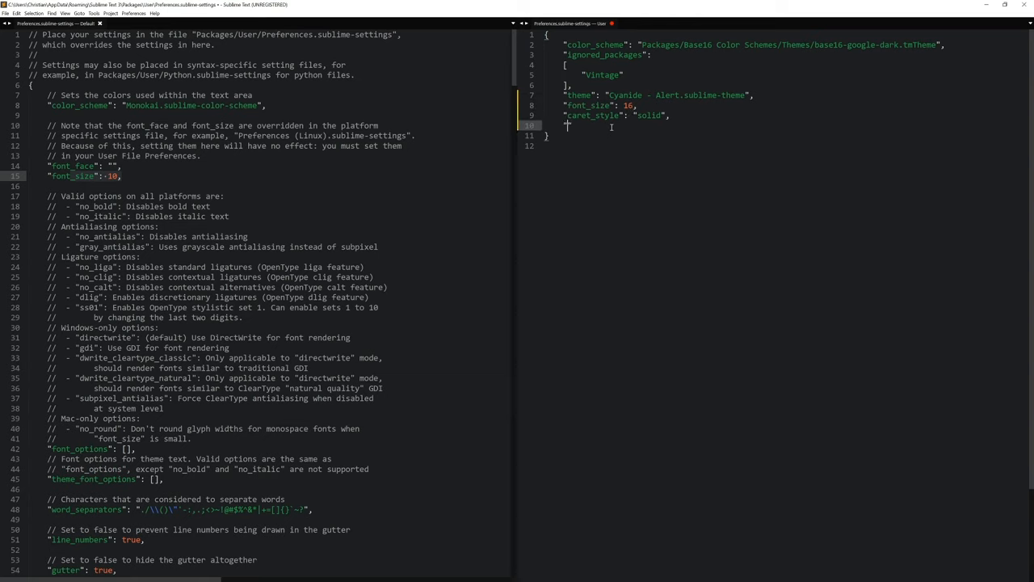
text(highlight)
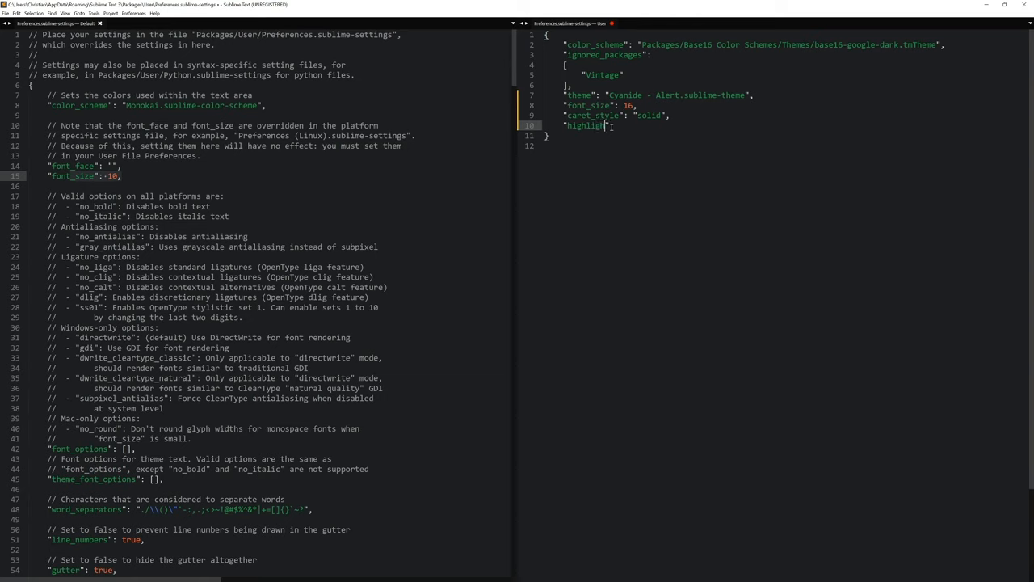
text(_line)
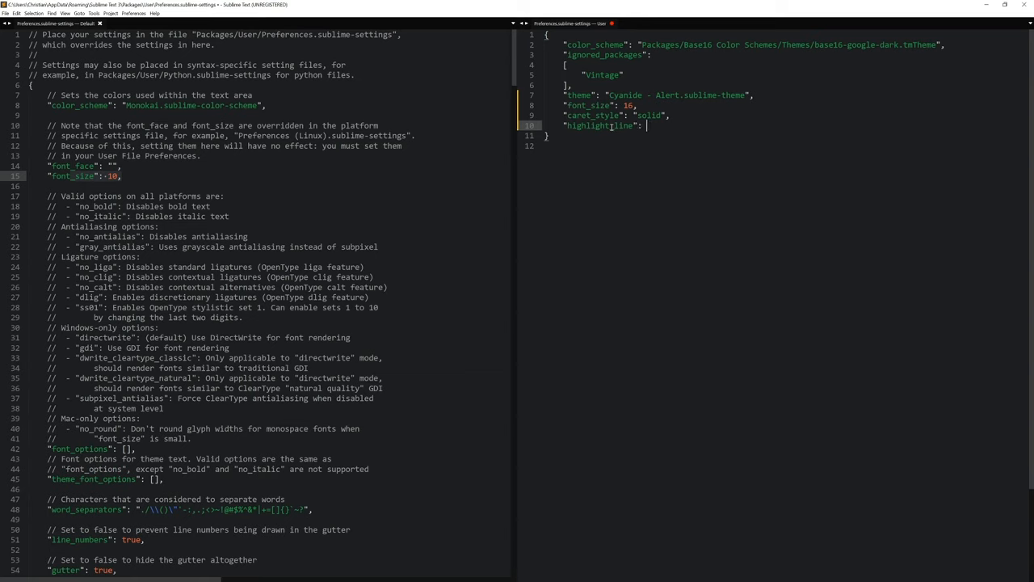
text(true)
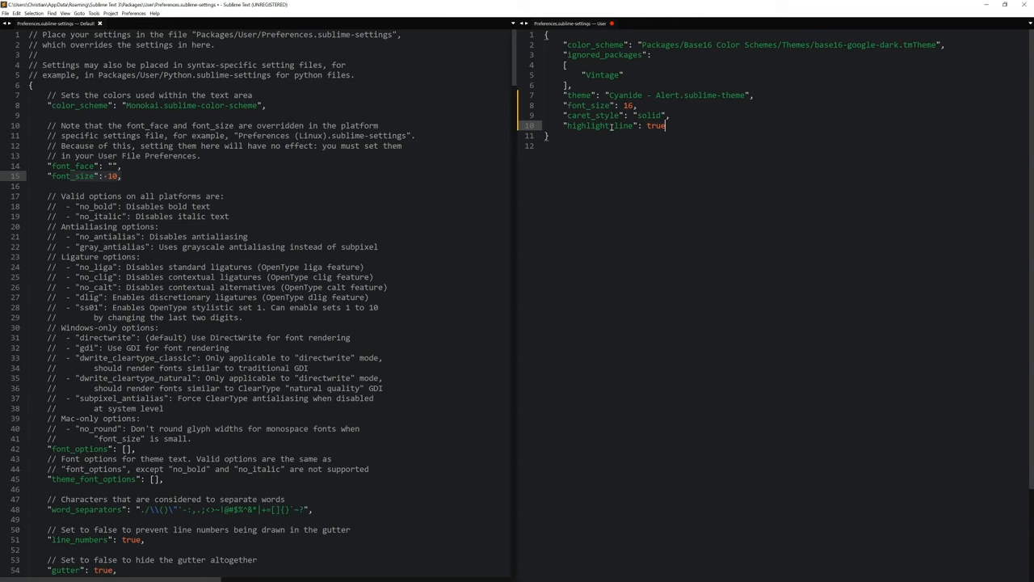
mouse_move(763, 241)
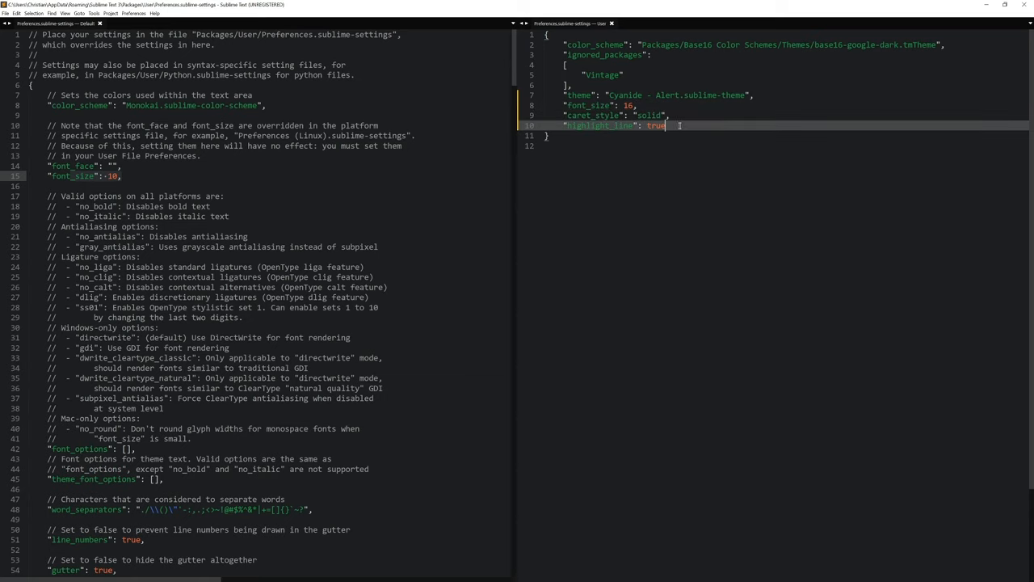
click(639, 106)
text(,)
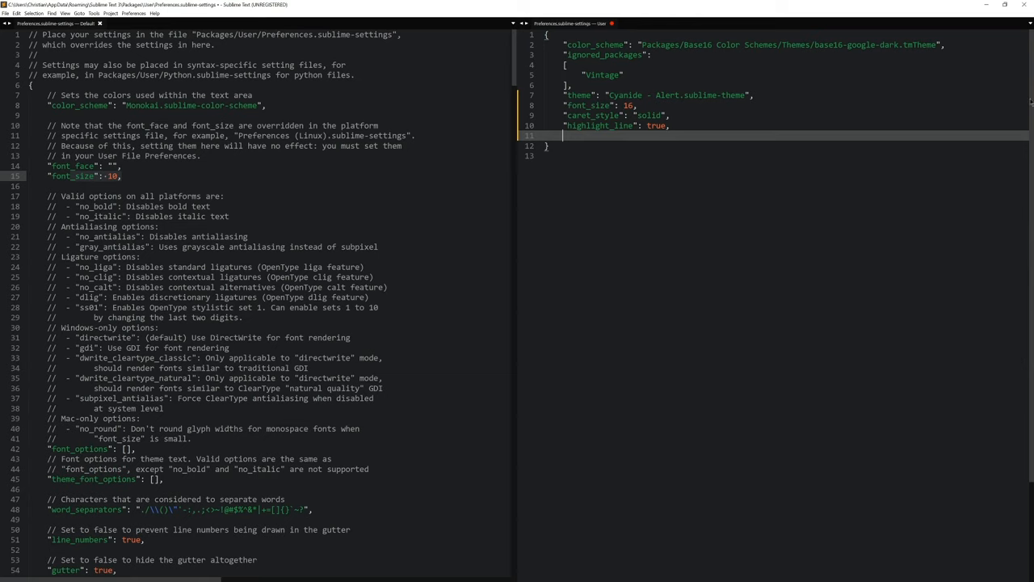
mouse_move(1005, 71)
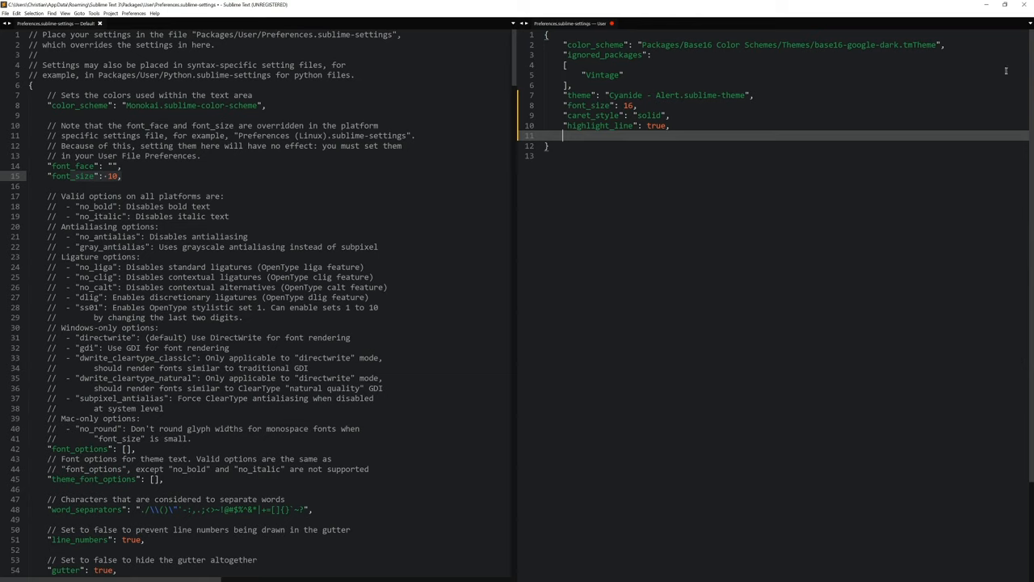
mouse_move(693, 185)
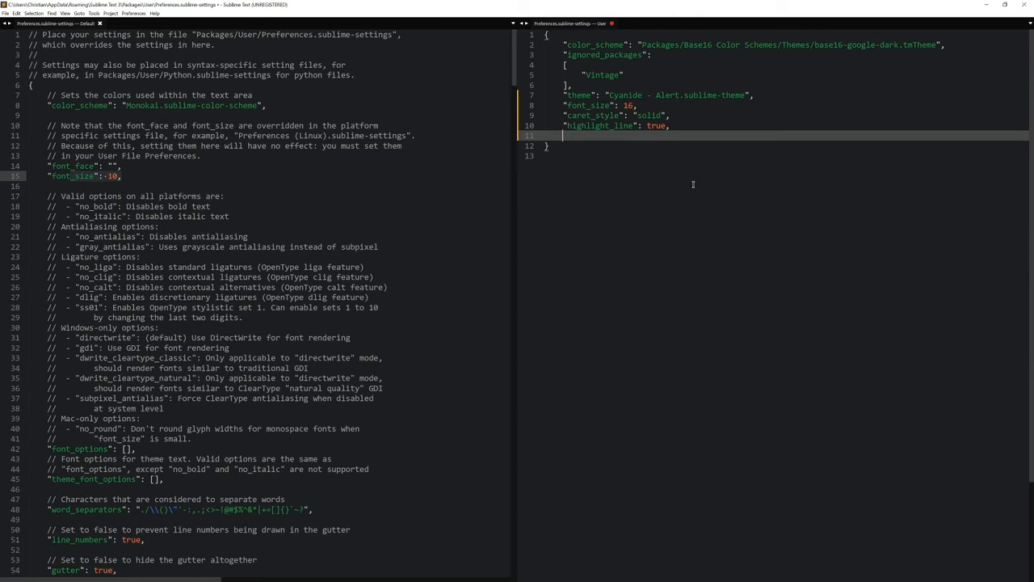
mouse_move(604, 178)
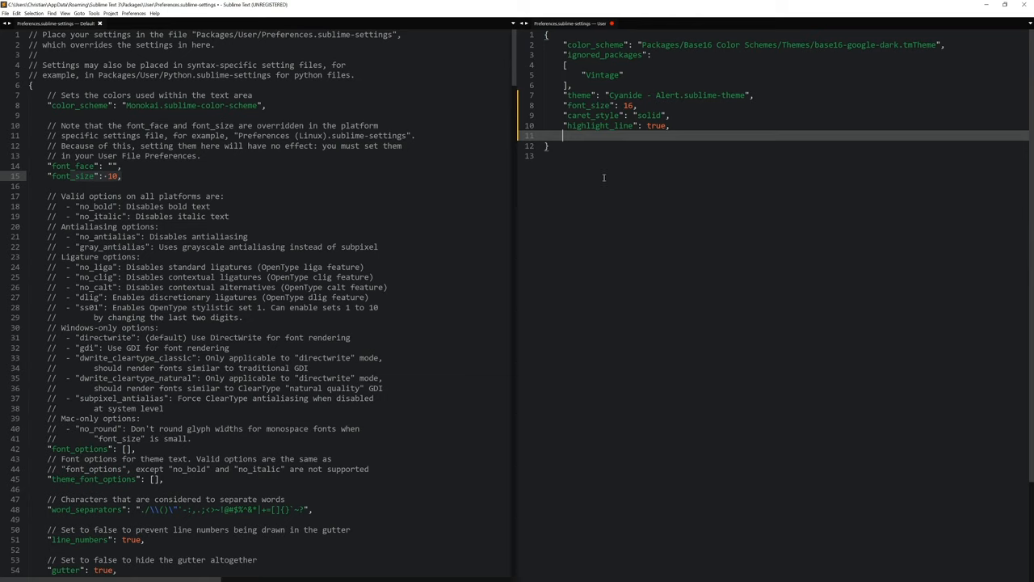
mouse_move(931, 262)
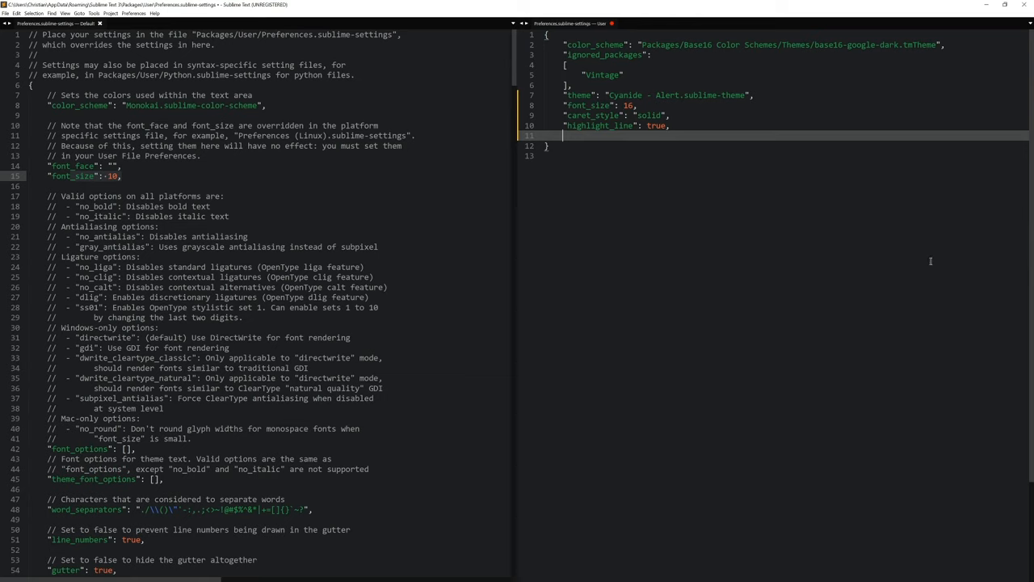
mouse_move(981, 236)
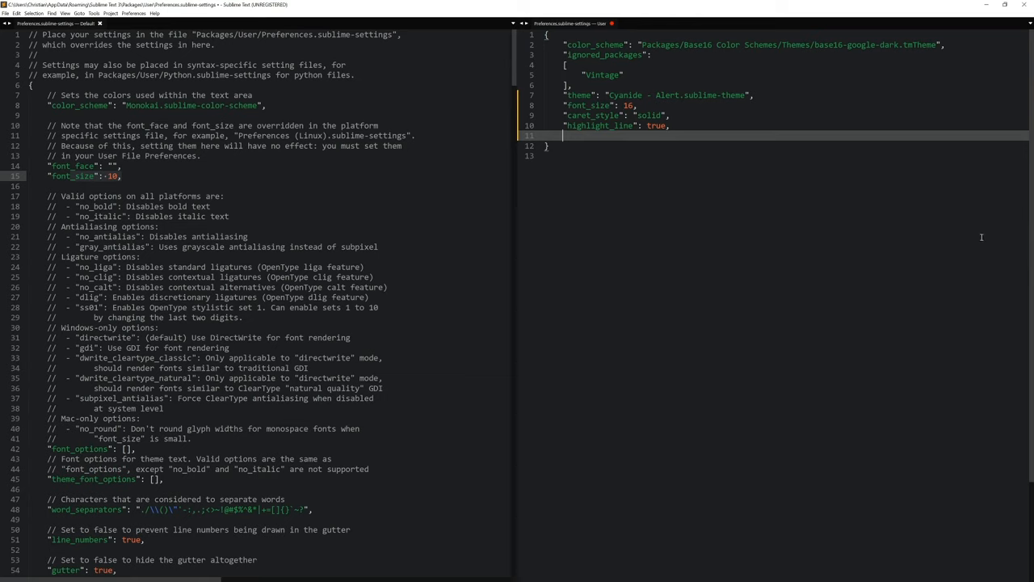
Add "overlay_scroll_bars": "enabled" after highlight_line in the user settings.
text("overlay_scroll)
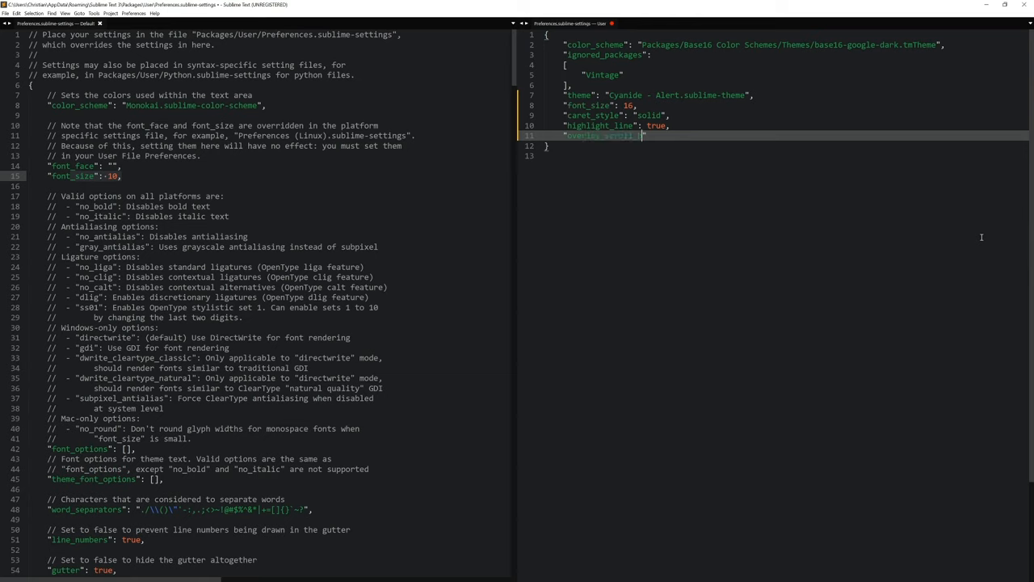
text(_bars)
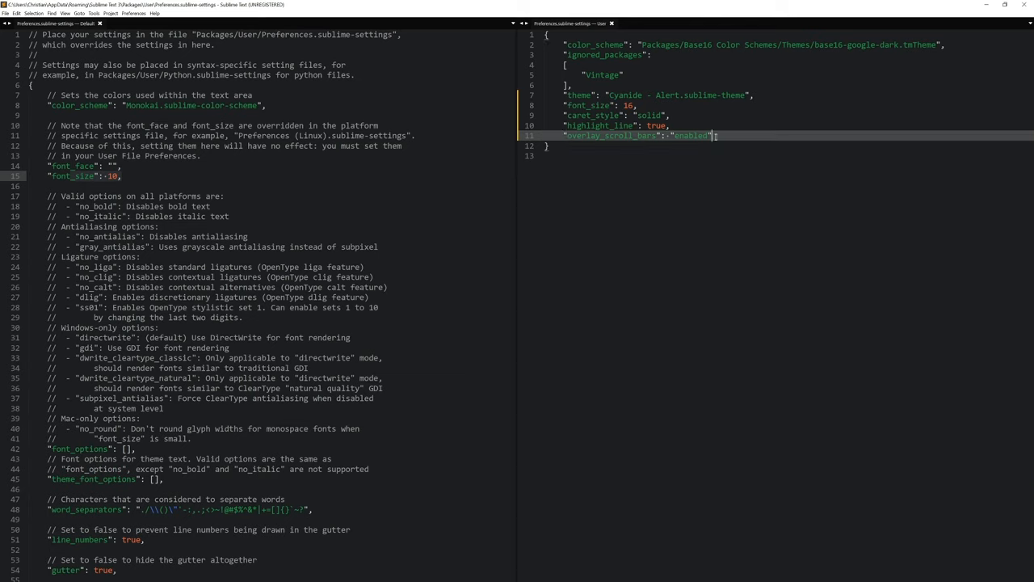
mouse_move(756, 133)
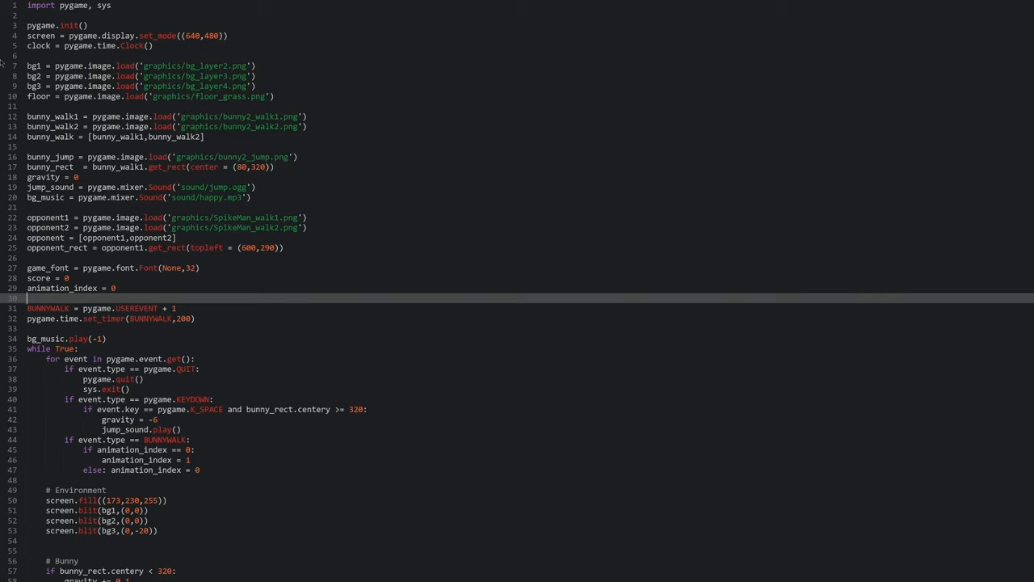
mouse_move(142, 62)
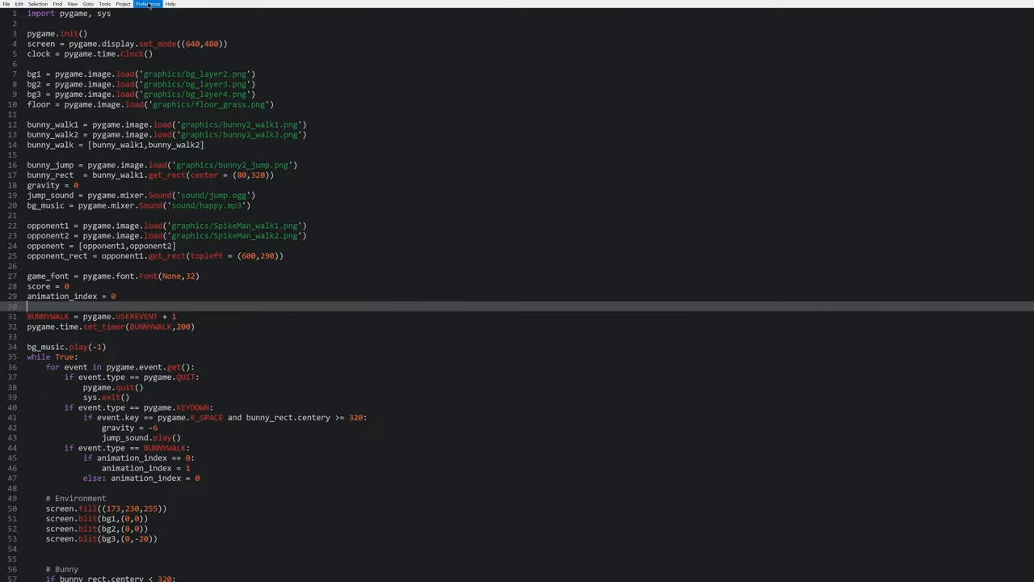
Bring up Preferences > Key Bindings and maximize the default/user keymap window.
click(149, 3)
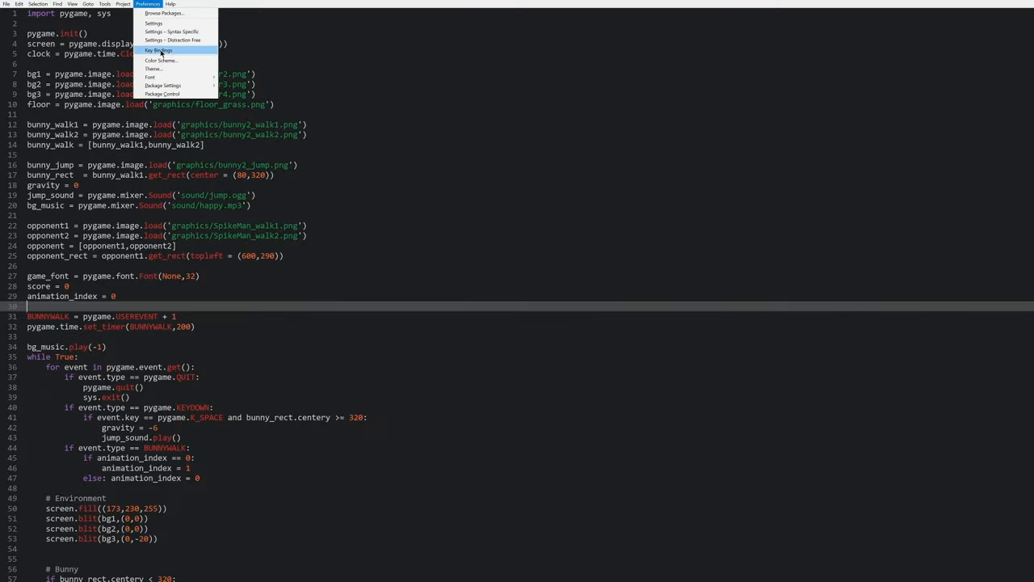
click(158, 50)
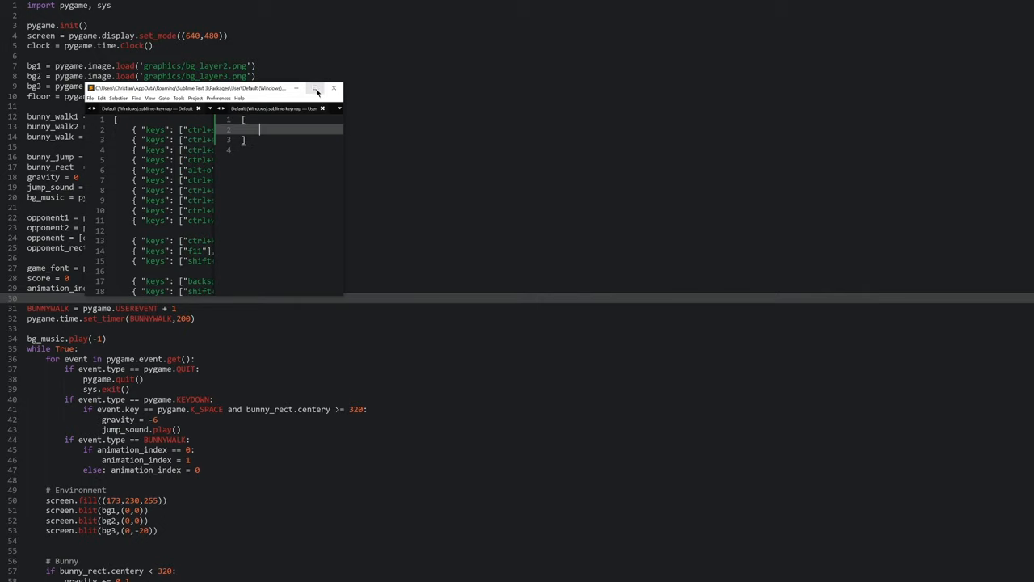
click(315, 87)
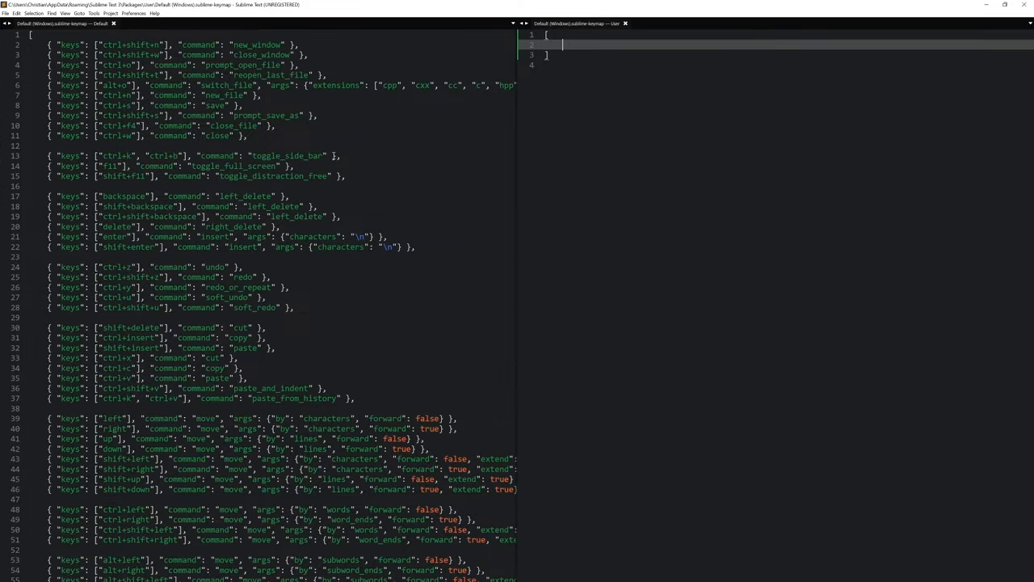
Browse the default keymap and search it for 'side_bar' commands.
scroll(down, 3)
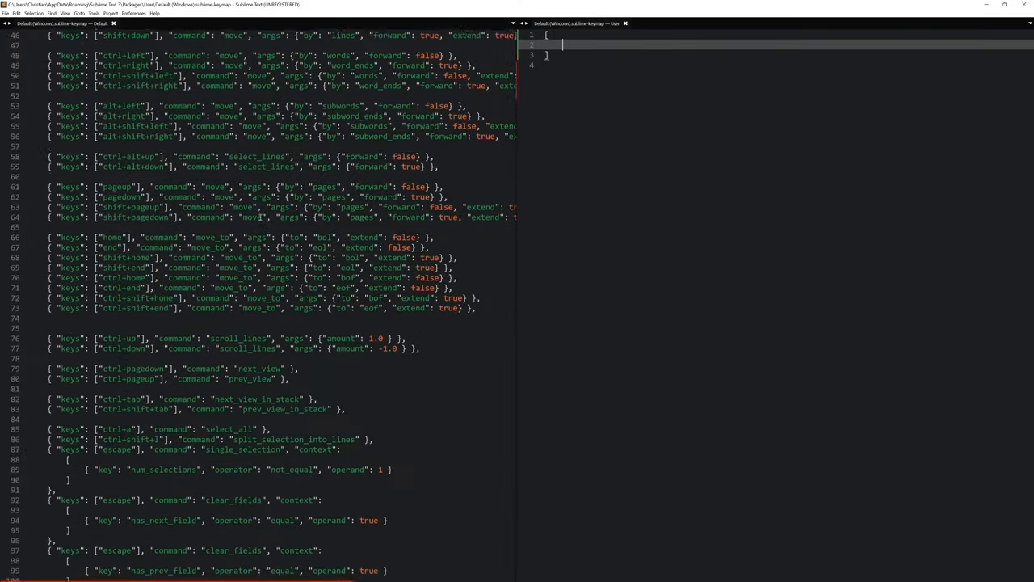
scroll(down, 3)
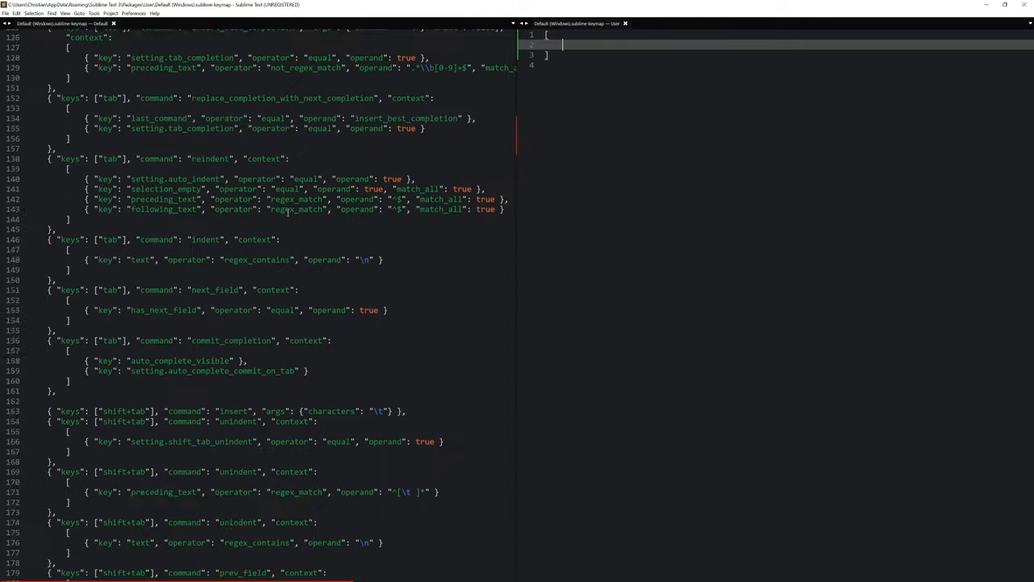
scroll(up, 3)
text(side)
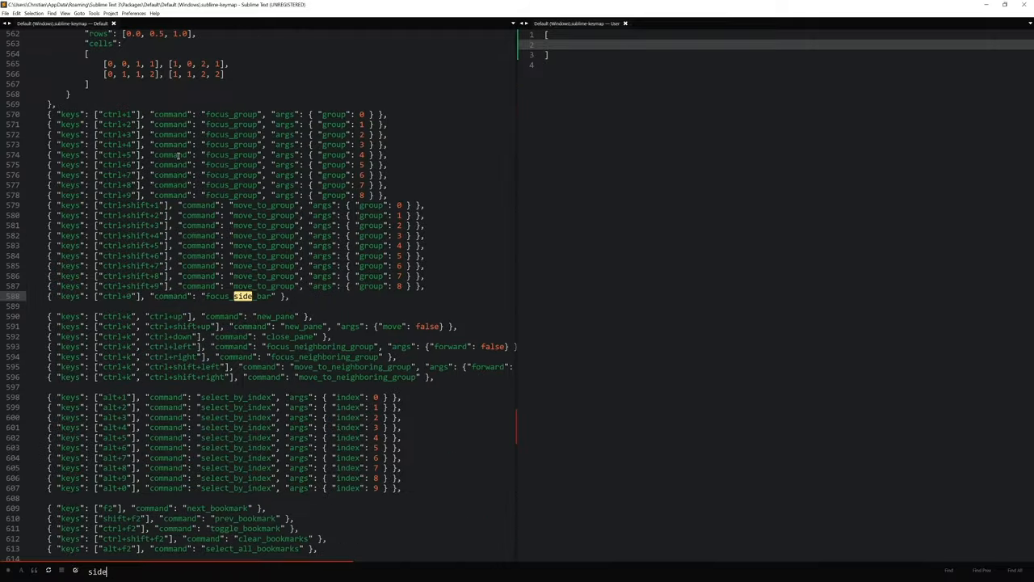
text(_bar)
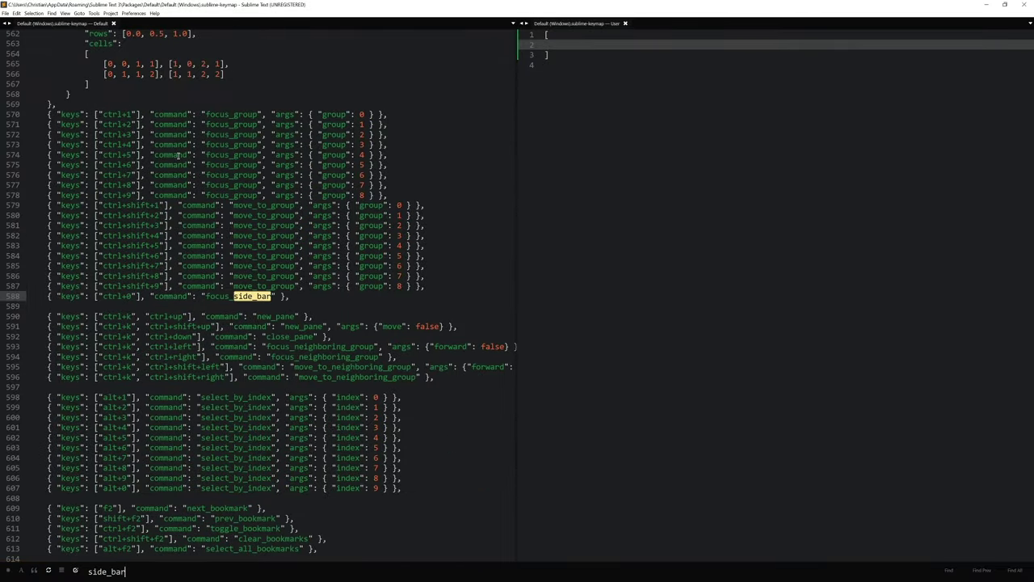